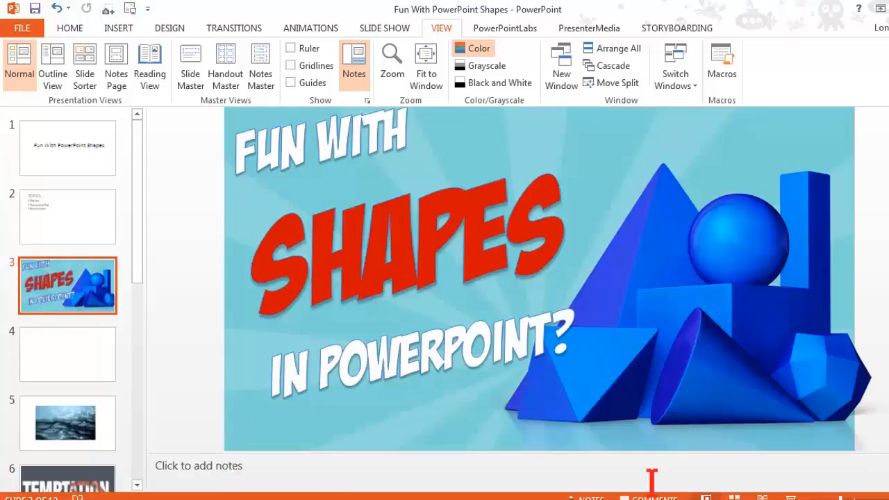
Glance at the topics slide (slide 2), then land on the blank fourth slide
{"action": "left_click", "coordinate": [354, 63]}
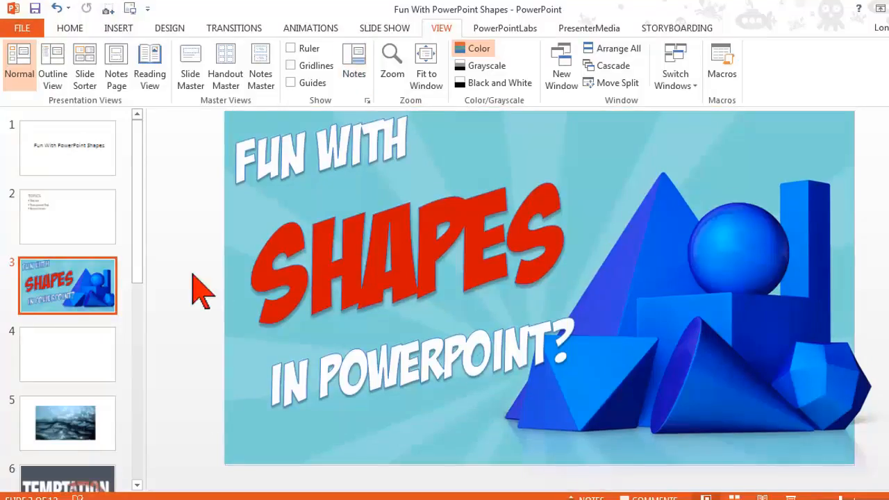
{"action": "mouse_move", "coordinate": [187, 256]}
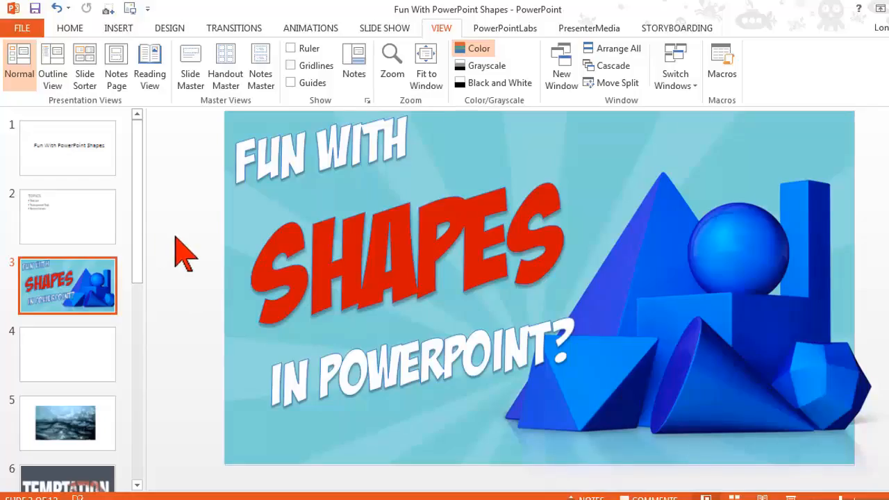
{"action": "left_click", "coordinate": [67, 217]}
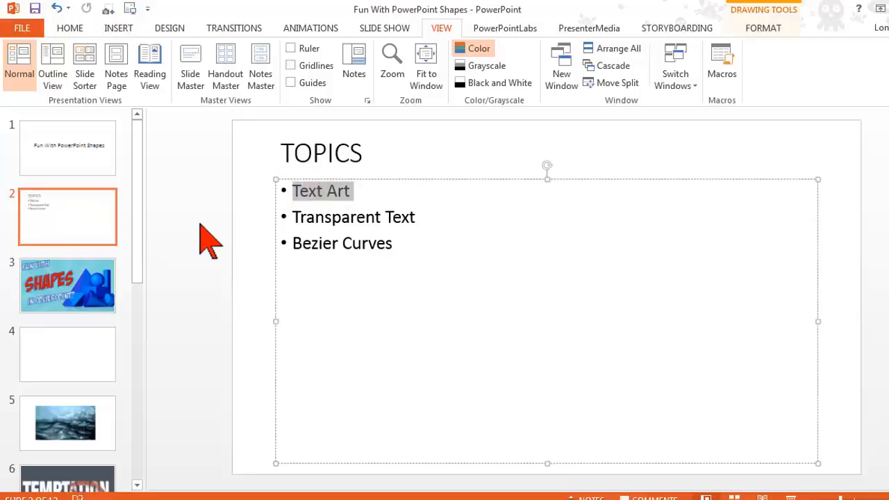
{"action": "left_click", "coordinate": [66, 354]}
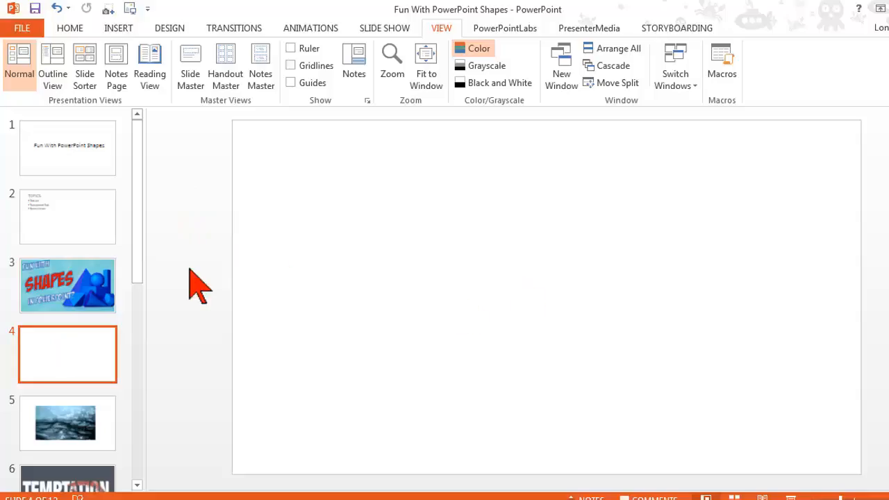
{"action": "mouse_move", "coordinate": [200, 247]}
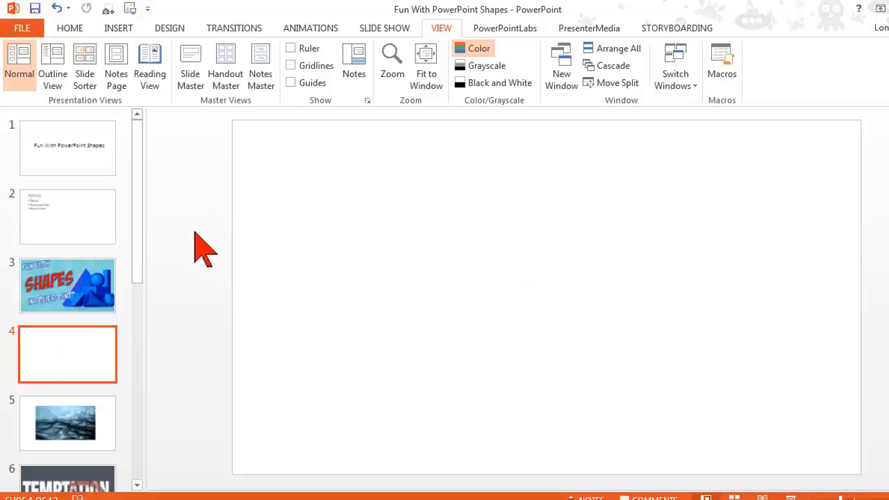
{"action": "mouse_move", "coordinate": [72, 139]}
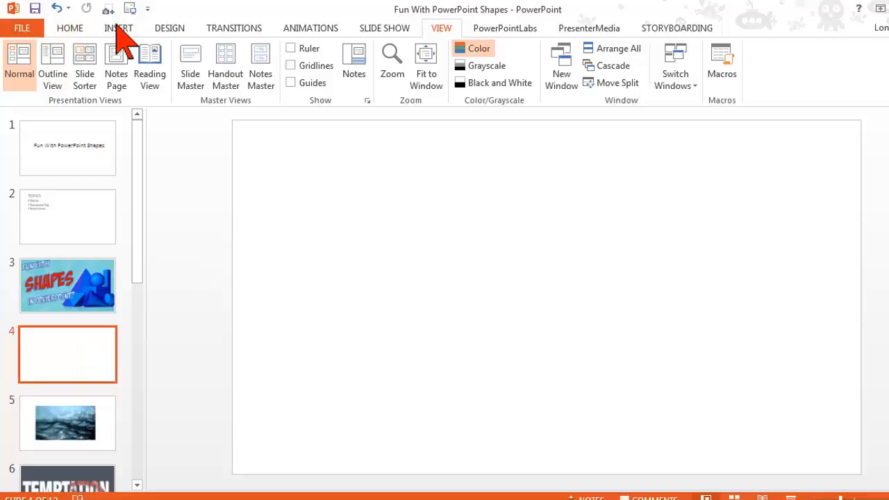
Add a text box reading WATER in Chanson Heavy SF at size 239, spanning most of the slide
{"action": "left_click", "coordinate": [118, 28]}
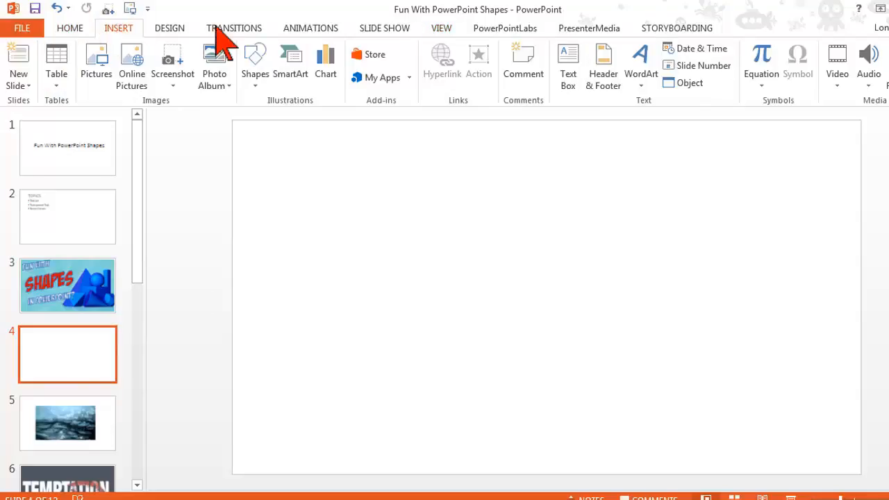
{"action": "left_click", "coordinate": [567, 67]}
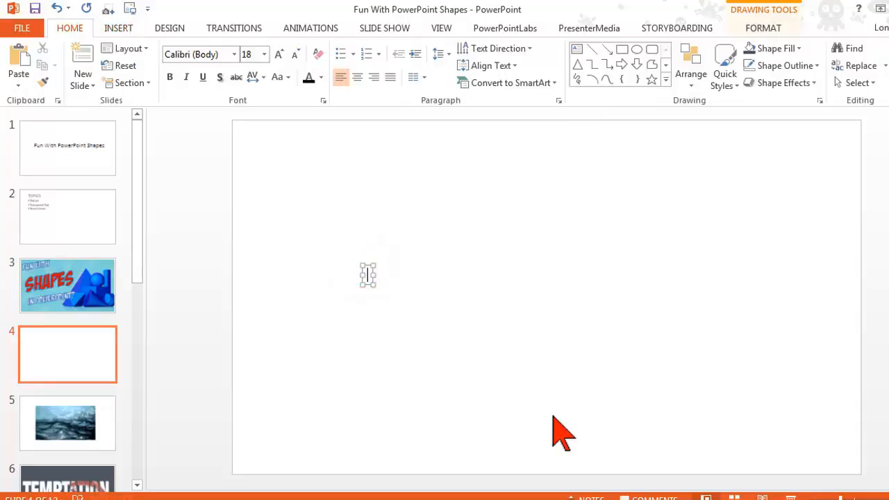
{"action": "type", "text": "WATER"}
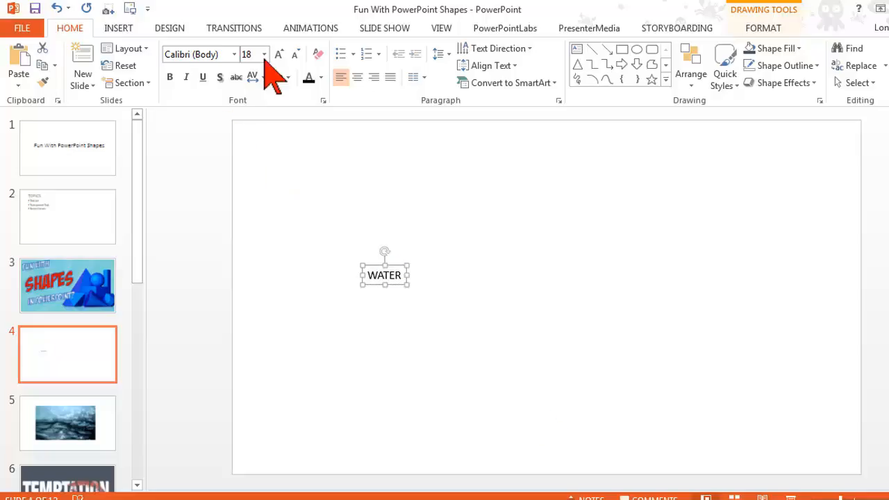
{"action": "left_click", "coordinate": [277, 55]}
{"action": "type", "text": "166"}
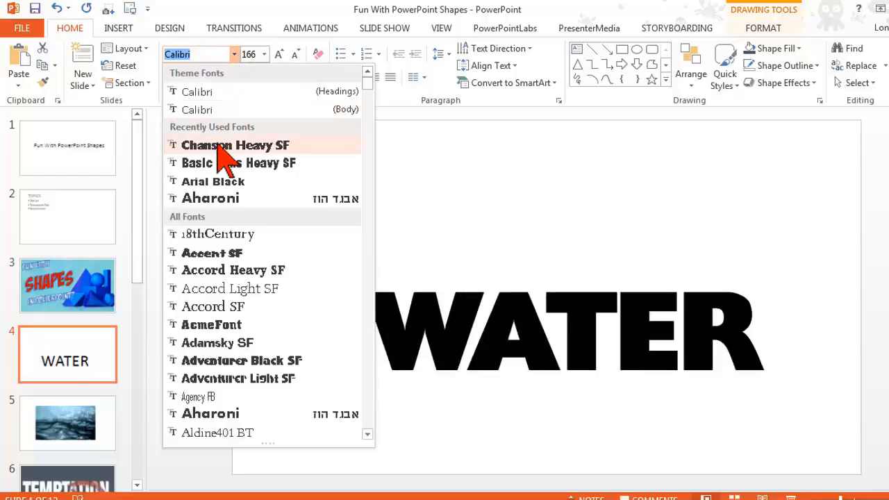
{"action": "left_click", "coordinate": [234, 145]}
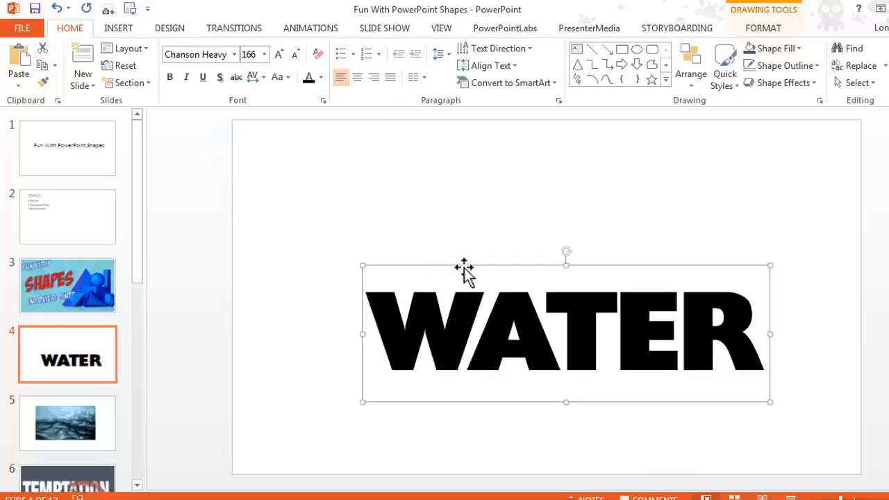
{"action": "left_click_drag", "start_coordinate": [464, 266], "coordinate": [439, 225]}
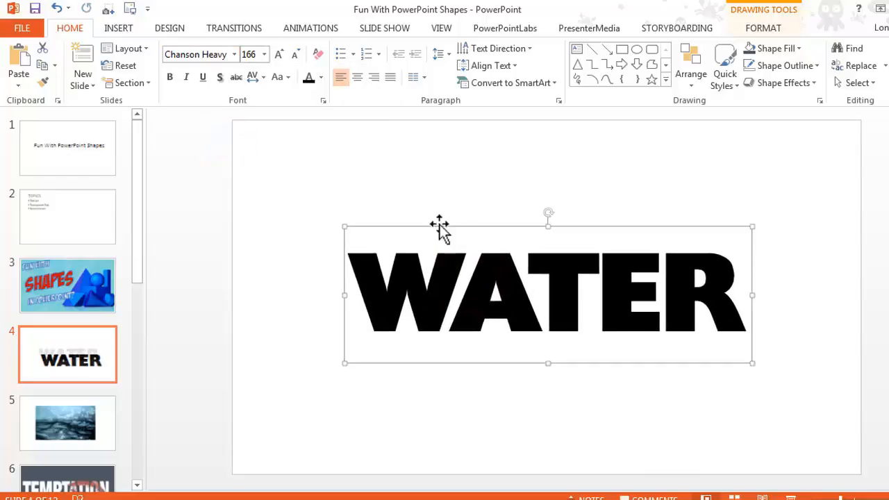
{"action": "left_click", "coordinate": [278, 54]}
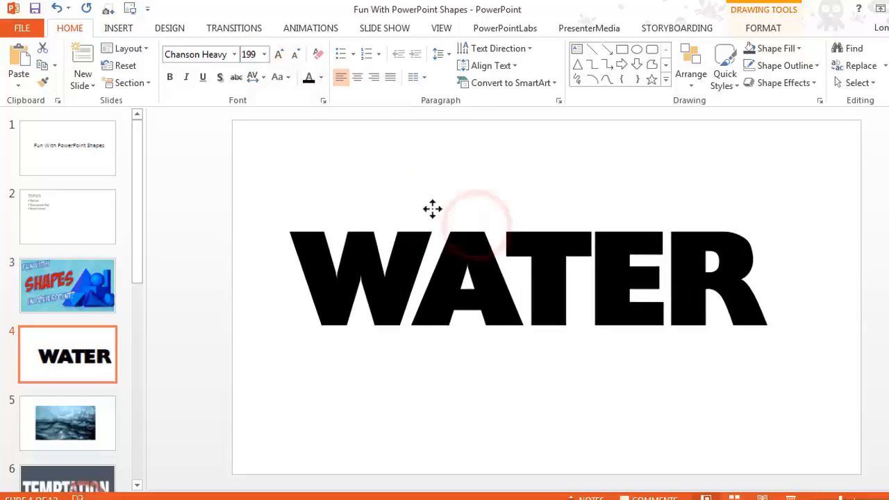
{"action": "left_click", "coordinate": [278, 54]}
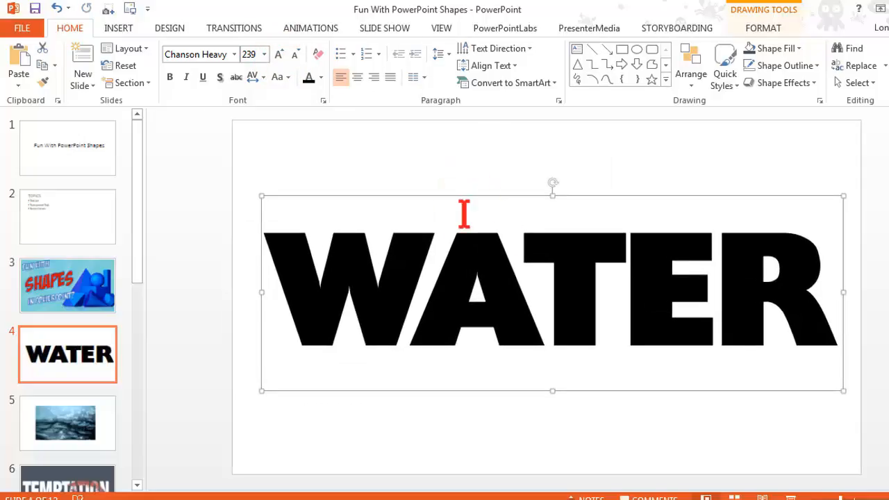
{"action": "mouse_move", "coordinate": [584, 304]}
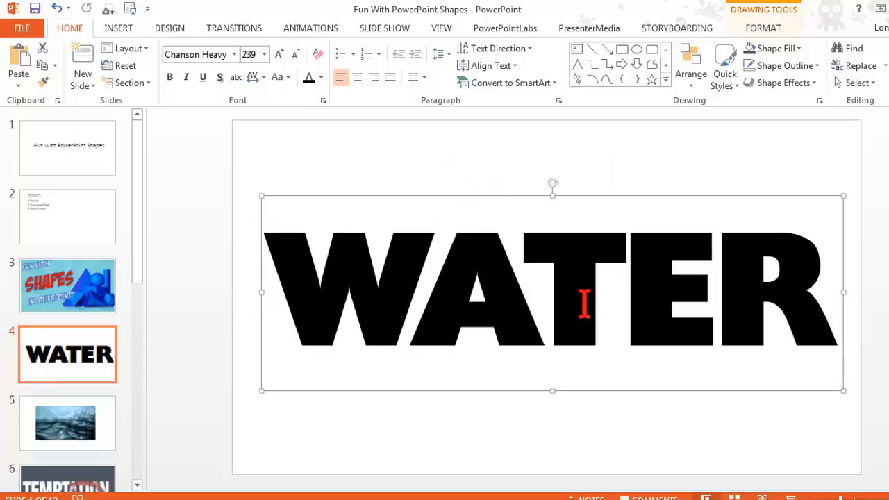
On slide 5, select the rippling-water photo and copy it for reuse
{"action": "left_click", "coordinate": [67, 423]}
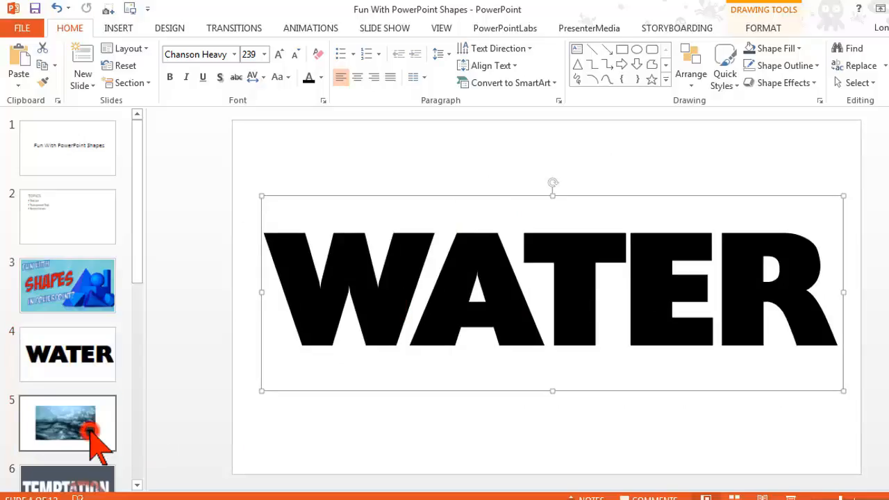
{"action": "left_click", "coordinate": [67, 424]}
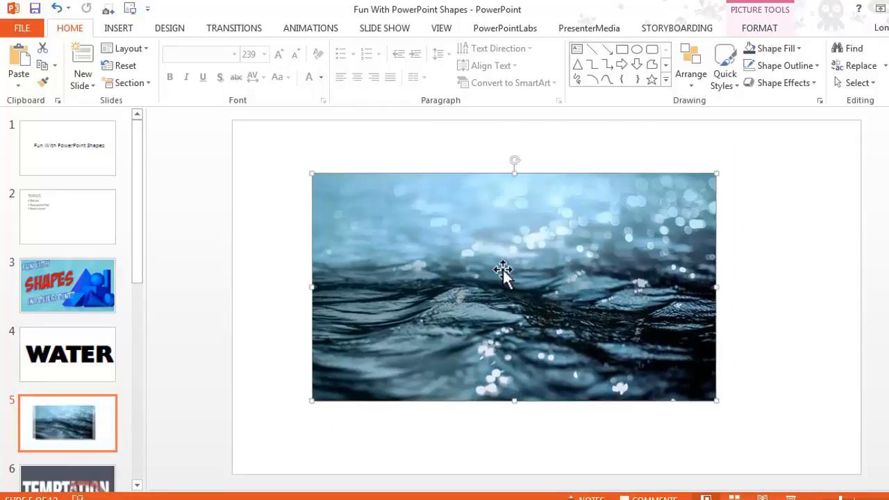
{"action": "mouse_move", "coordinate": [706, 340]}
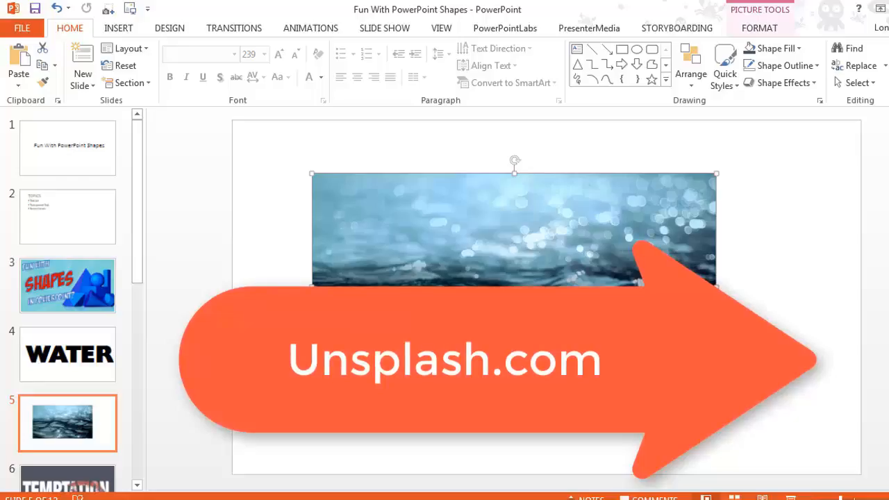
{"action": "mouse_move", "coordinate": [633, 279]}
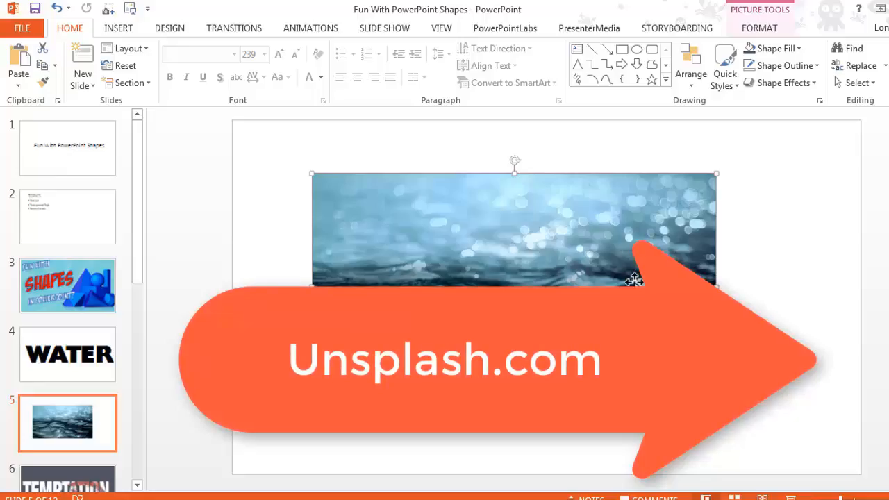
{"action": "left_click_drag", "start_coordinate": [636, 277], "coordinate": [529, 261]}
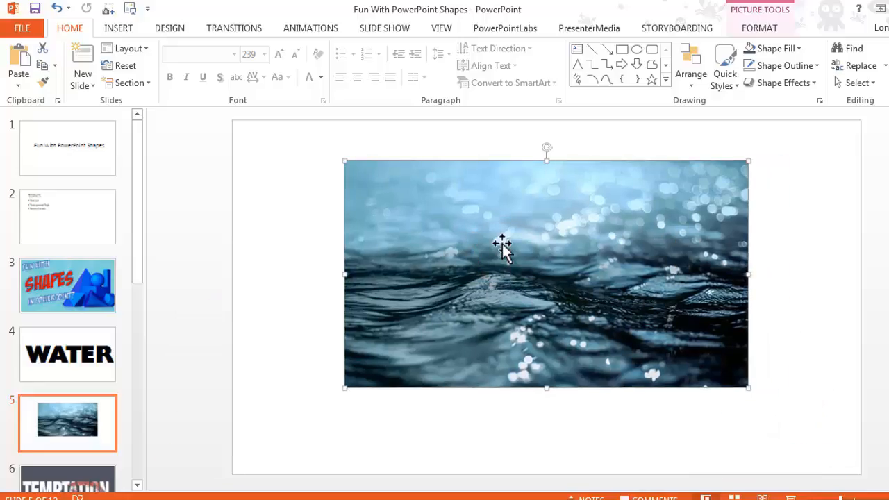
{"action": "mouse_move", "coordinate": [514, 225]}
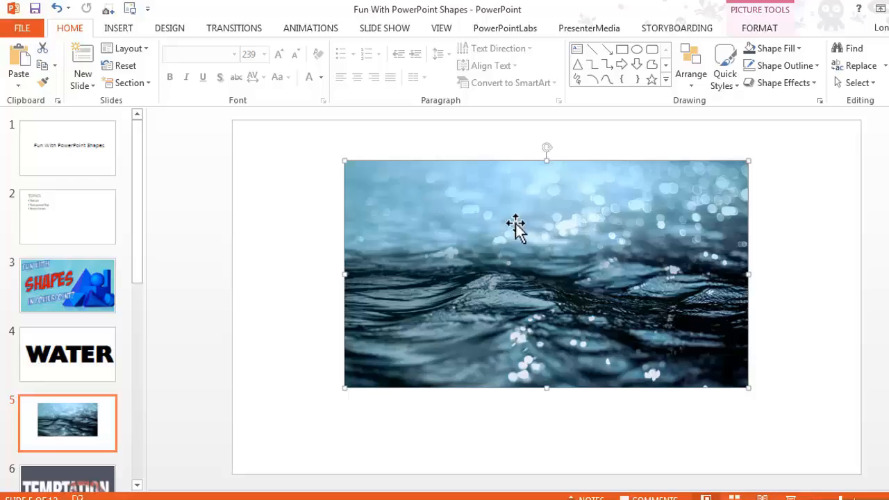
{"action": "mouse_move", "coordinate": [517, 229]}
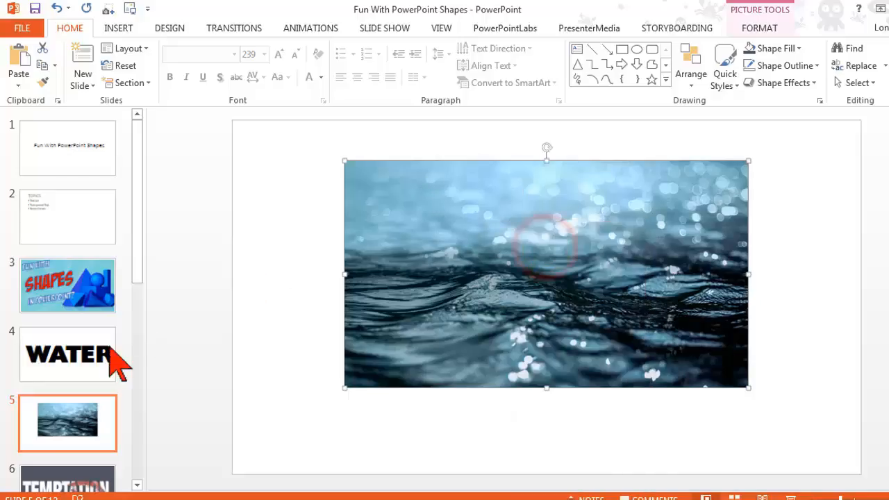
Paste the water photo onto the WATER slide and stretch it to cover the whole word
{"action": "left_click", "coordinate": [66, 354]}
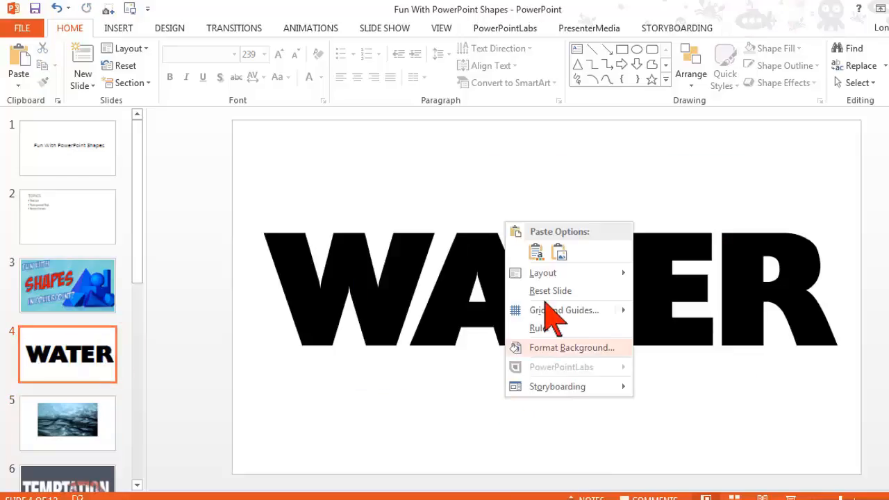
{"action": "left_click", "coordinate": [536, 252]}
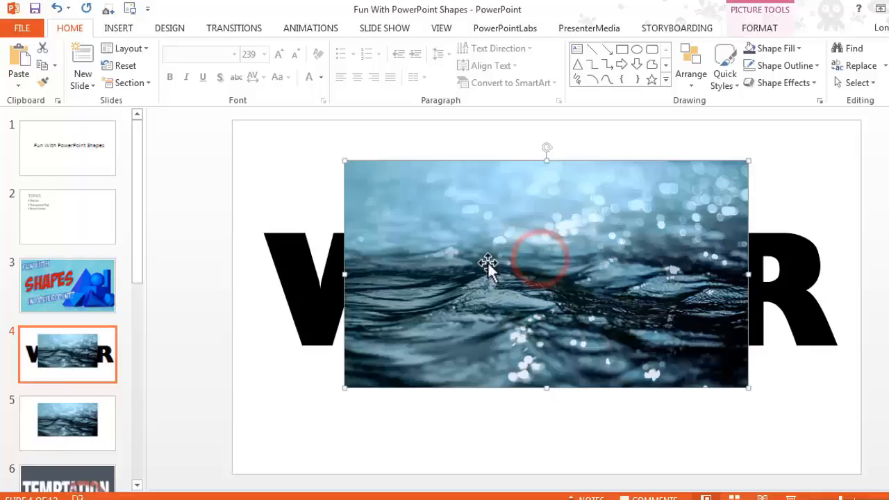
{"action": "left_click_drag", "start_coordinate": [486, 267], "coordinate": [400, 267]}
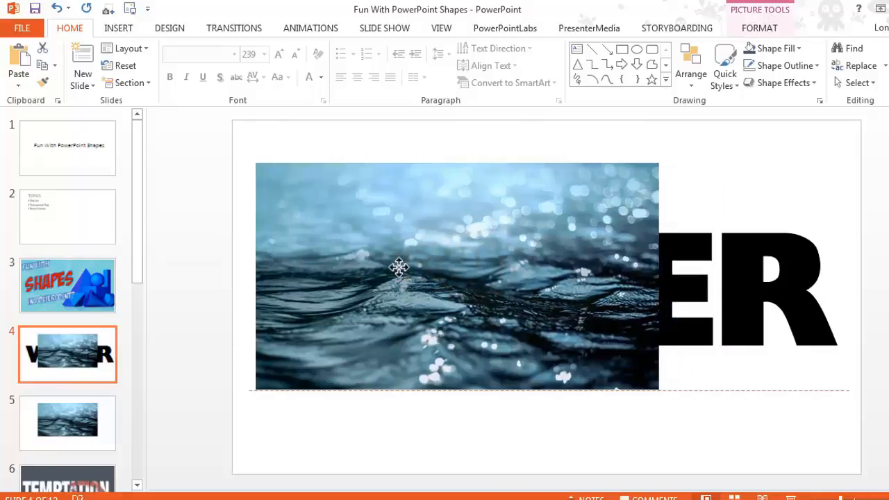
{"action": "left_click", "coordinate": [400, 267]}
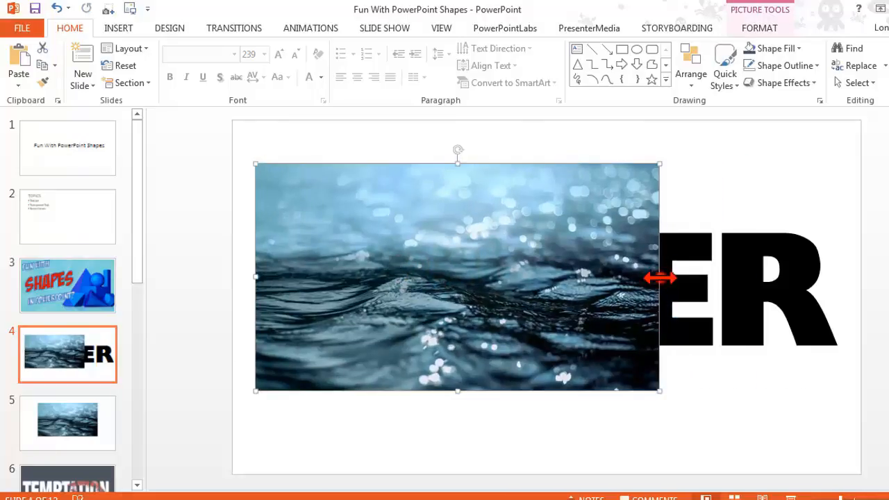
{"action": "left_click_drag", "start_coordinate": [659, 278], "coordinate": [849, 280]}
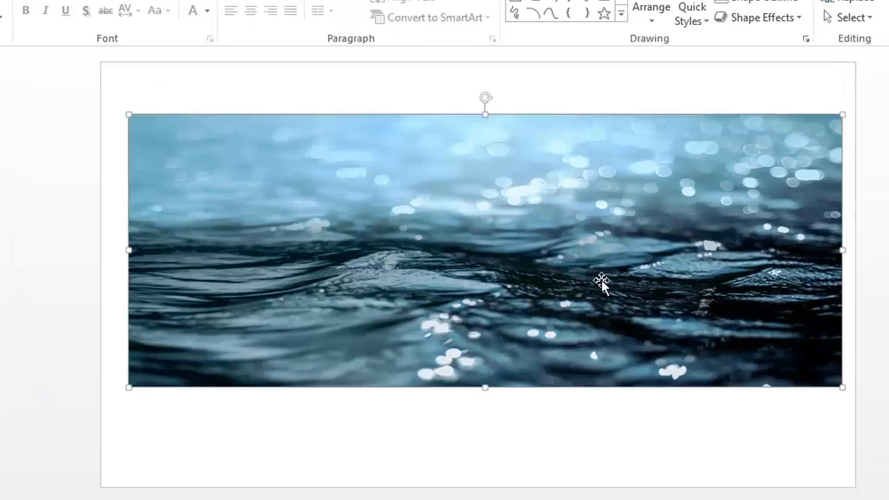
Send the photo behind the WATER text and centre it squarely behind the word
{"action": "right_click", "coordinate": [601, 284]}
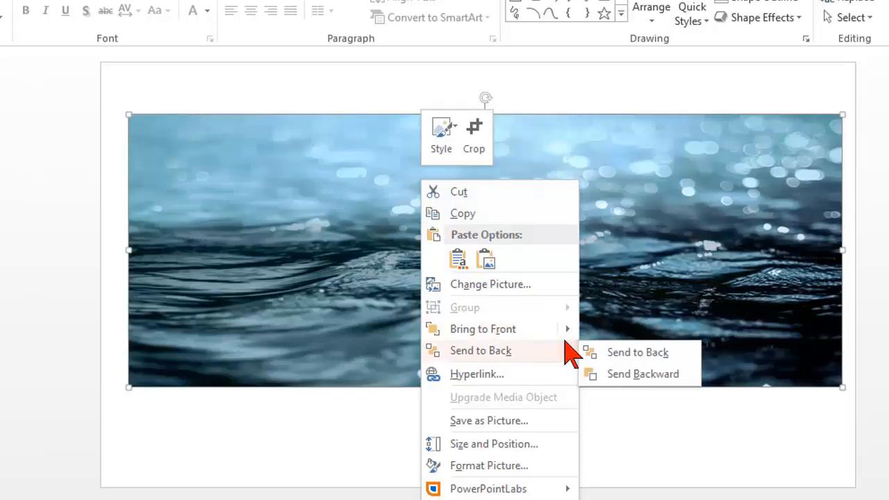
{"action": "left_click", "coordinate": [636, 353]}
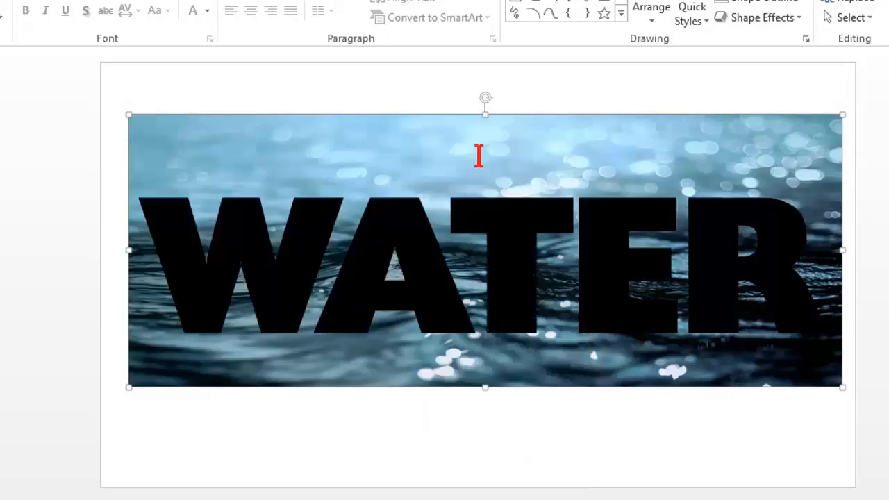
{"action": "mouse_move", "coordinate": [414, 146]}
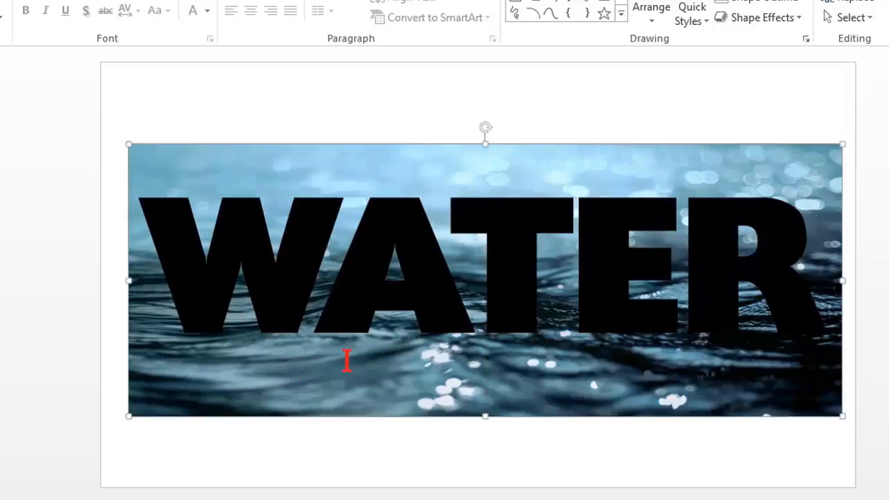
{"action": "mouse_move", "coordinate": [415, 158]}
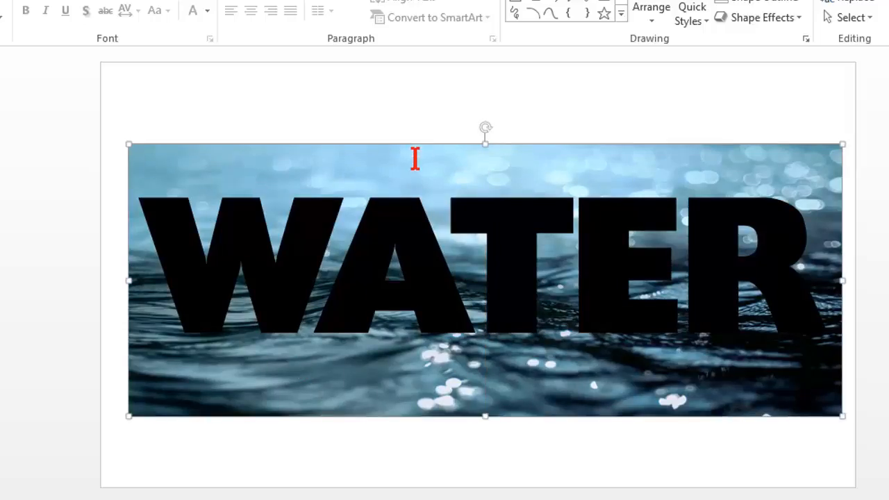
{"action": "left_click_drag", "start_coordinate": [485, 280], "coordinate": [484, 229]}
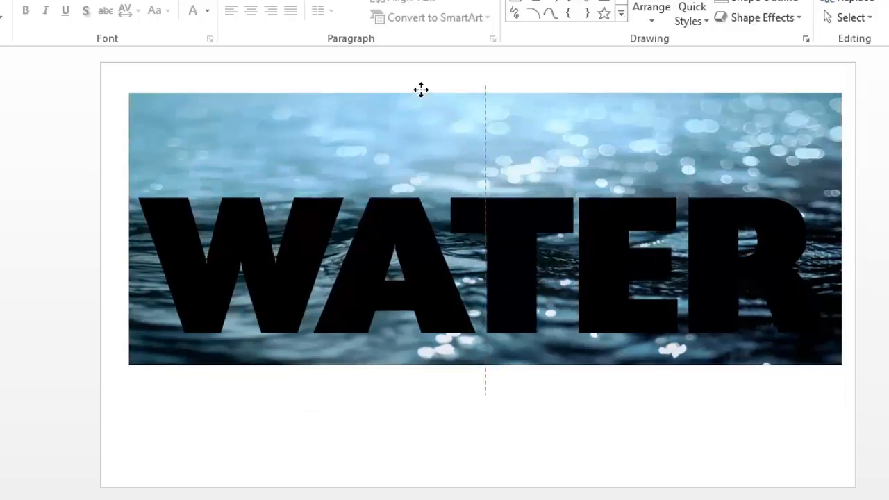
{"action": "left_click_drag", "start_coordinate": [421, 89], "coordinate": [421, 87]}
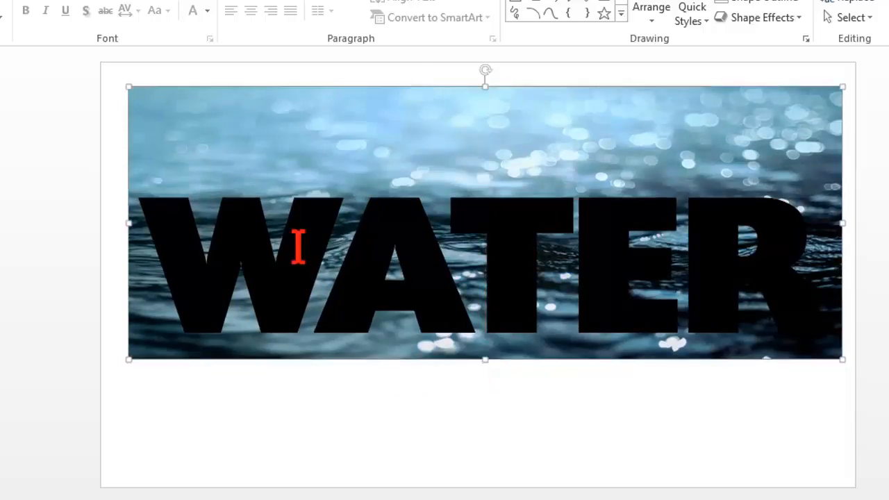
Select the water photo and Shift-add the WATER text to the selection
{"action": "left_click", "coordinate": [278, 233]}
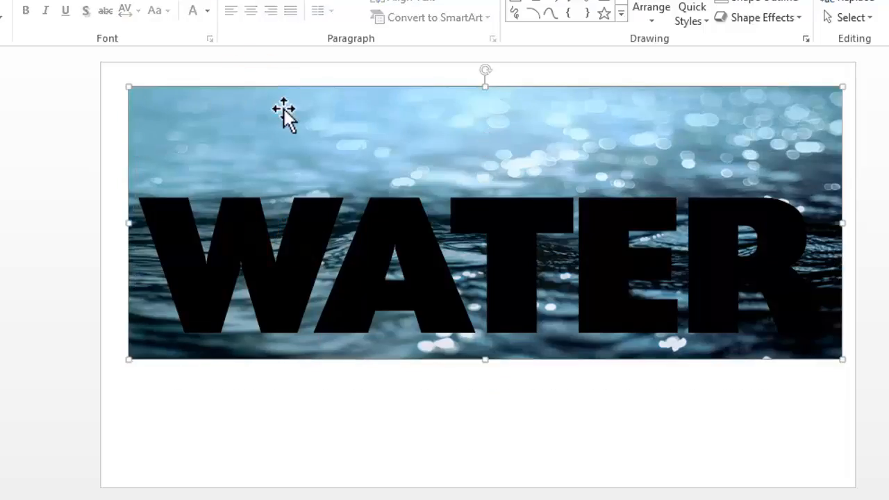
{"action": "left_click", "coordinate": [283, 111]}
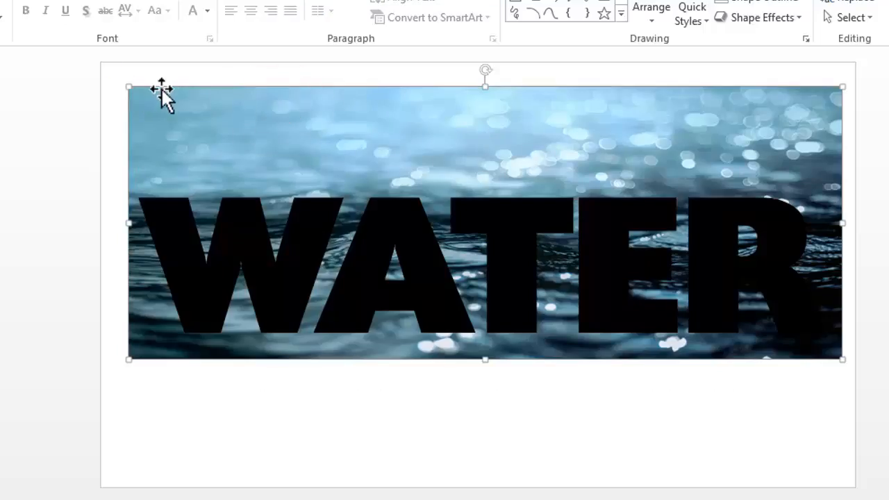
{"action": "key", "text": "shift"}
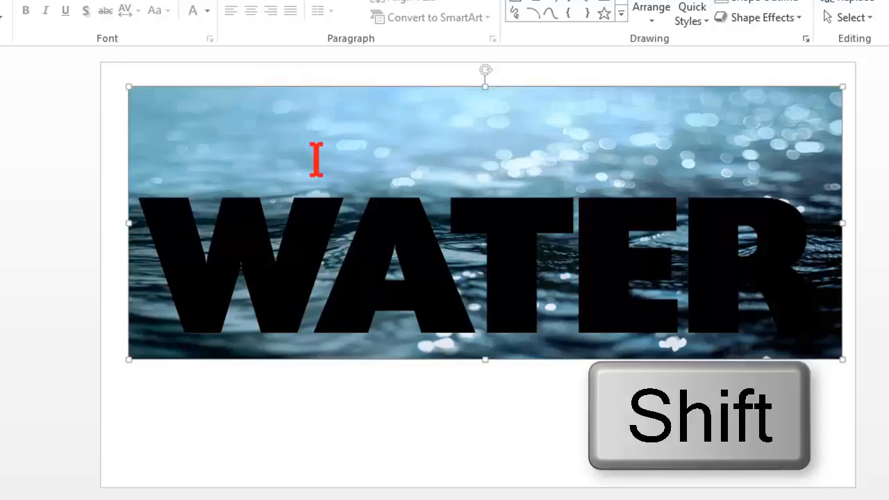
{"action": "mouse_move", "coordinate": [347, 250]}
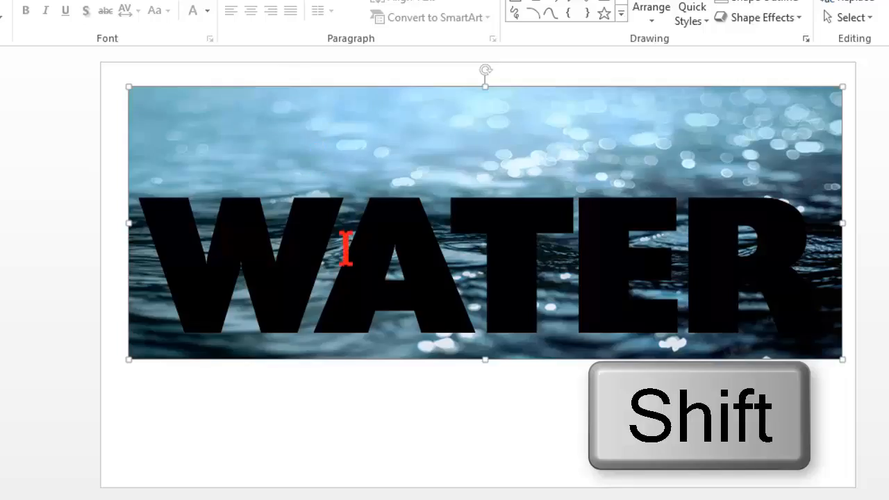
{"action": "left_click", "coordinate": [347, 247]}
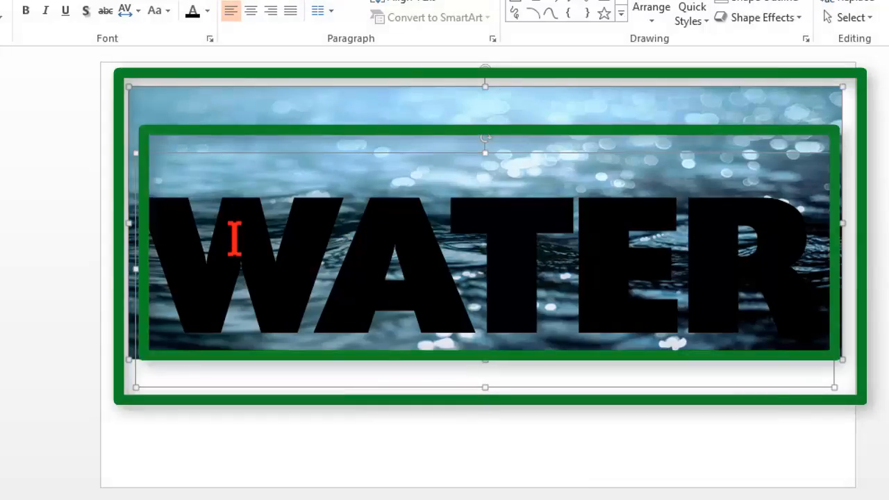
{"action": "mouse_move", "coordinate": [394, 202]}
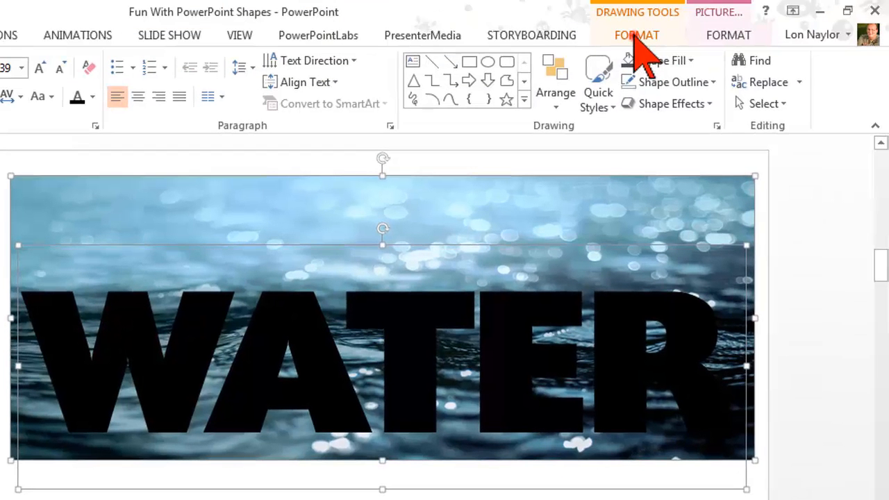
From the Drawing Tools Format ribbon, show the Merge Shapes options for the selected pair
{"action": "left_click", "coordinate": [636, 35]}
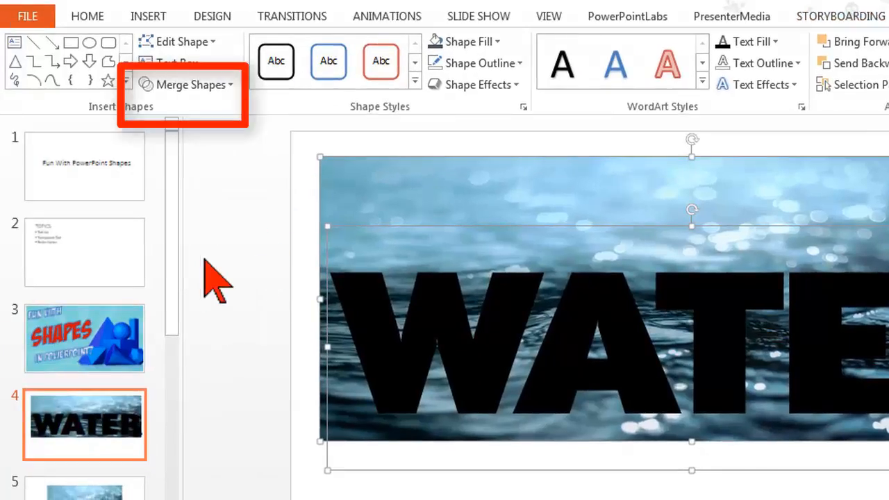
{"action": "mouse_move", "coordinate": [257, 306]}
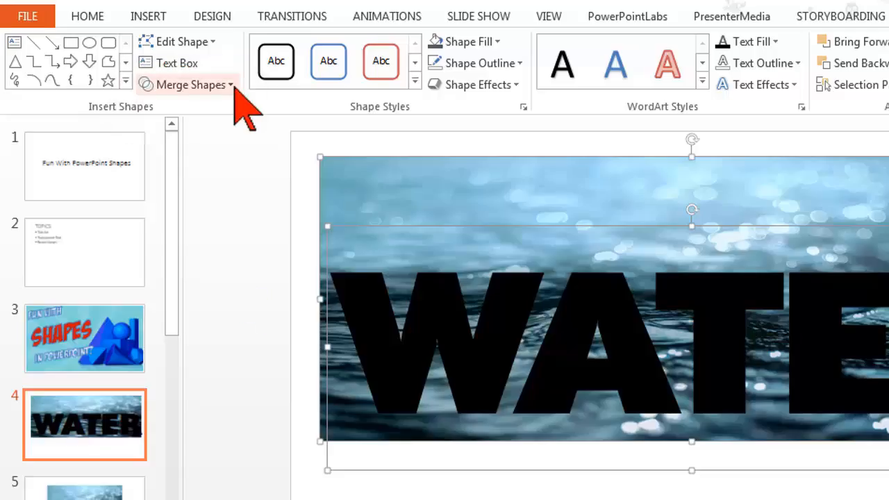
{"action": "mouse_move", "coordinate": [194, 85]}
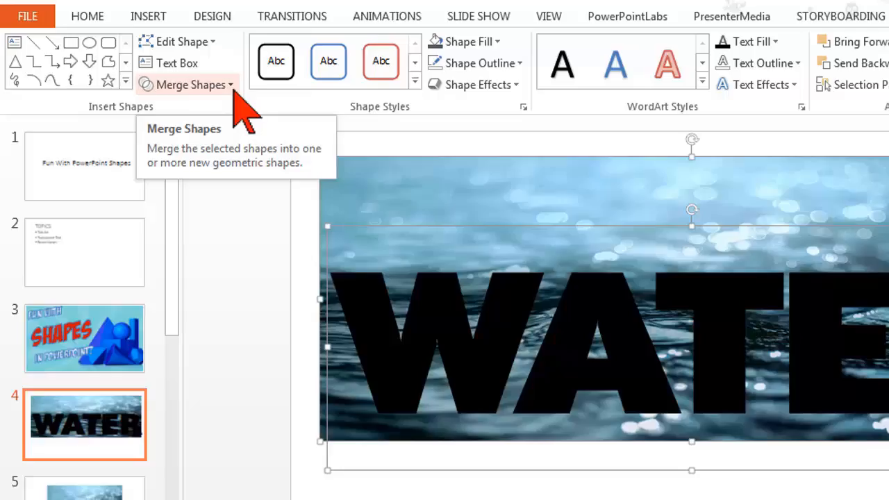
{"action": "left_click", "coordinate": [192, 85]}
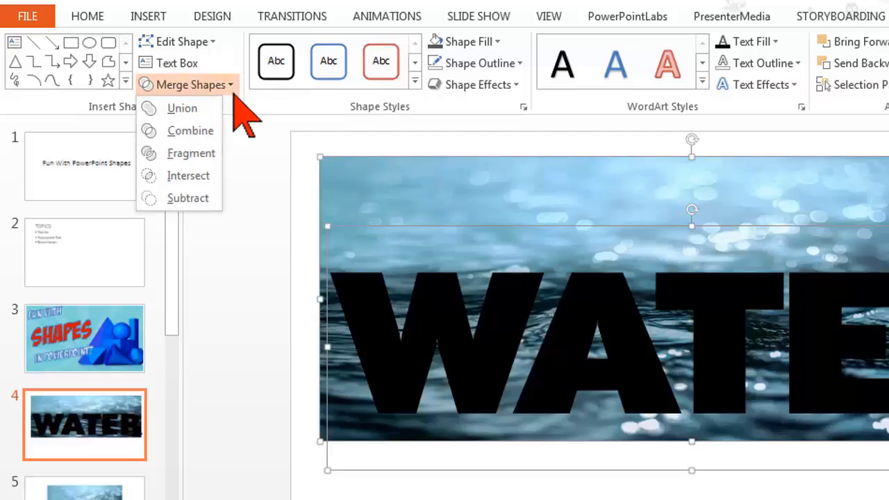
{"action": "left_click", "coordinate": [189, 175]}
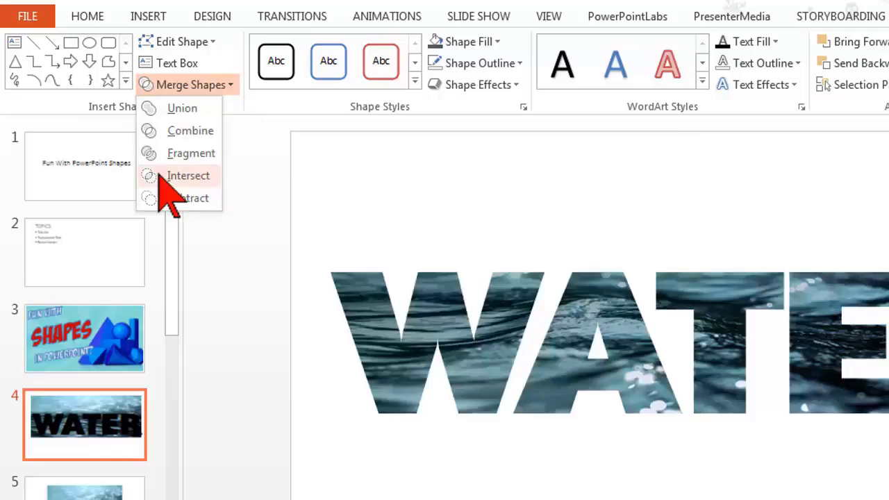
{"action": "mouse_move", "coordinate": [164, 192]}
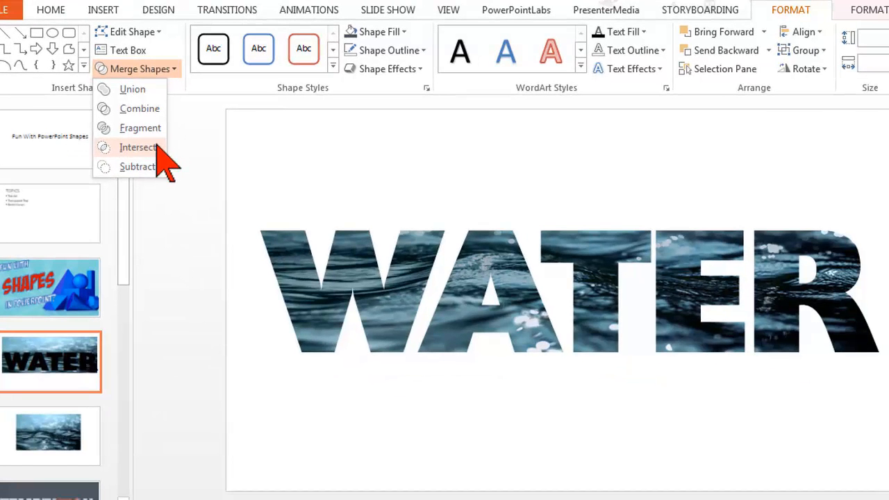
{"action": "mouse_move", "coordinate": [181, 159]}
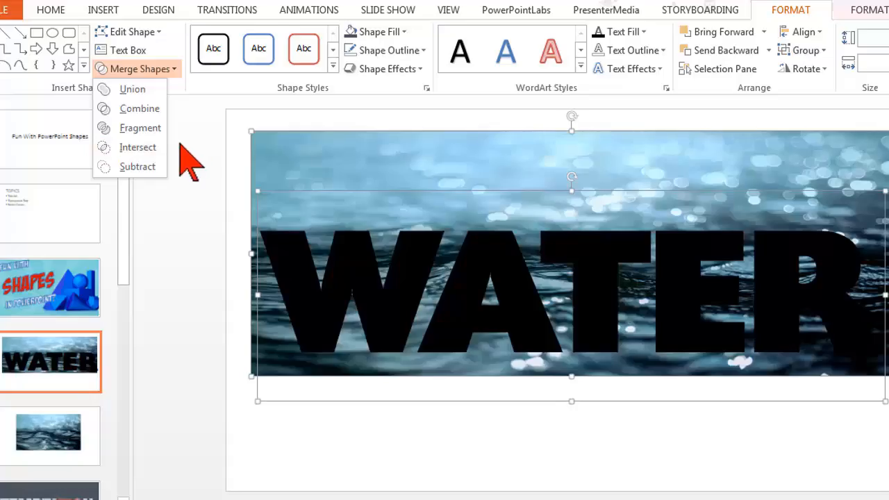
{"action": "mouse_move", "coordinate": [194, 139]}
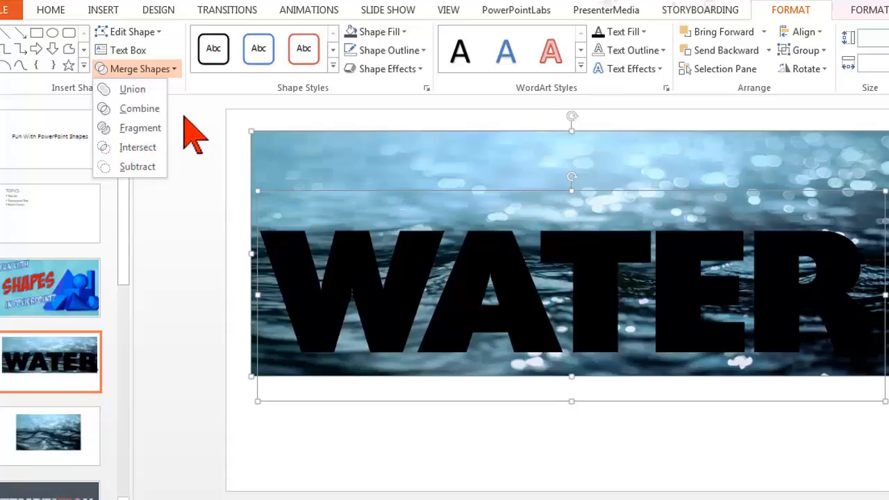
{"action": "mouse_move", "coordinate": [186, 128]}
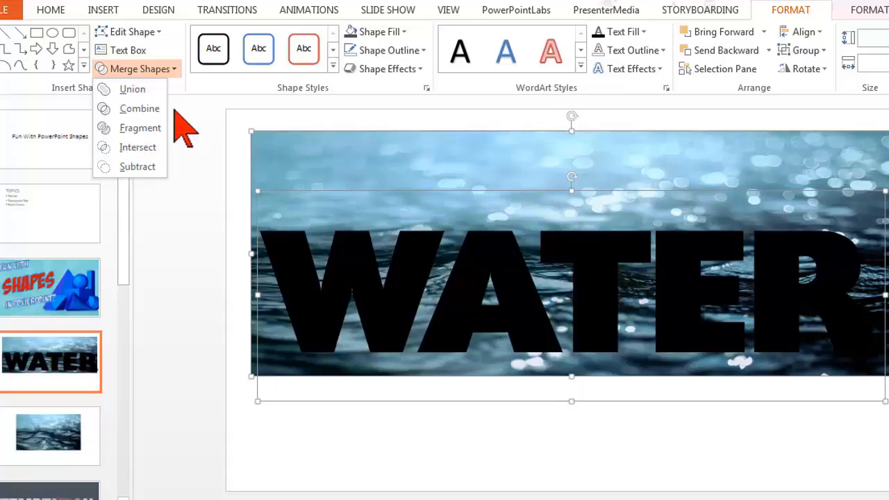
{"action": "mouse_move", "coordinate": [187, 150]}
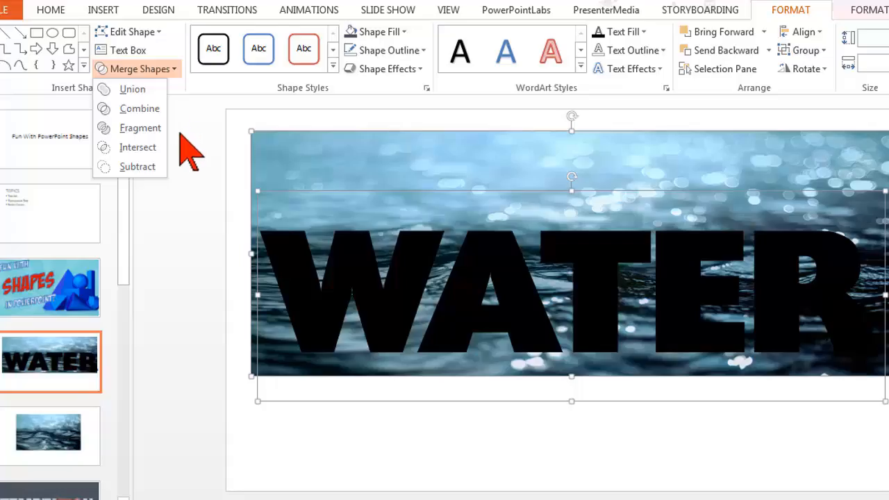
{"action": "mouse_move", "coordinate": [261, 155]}
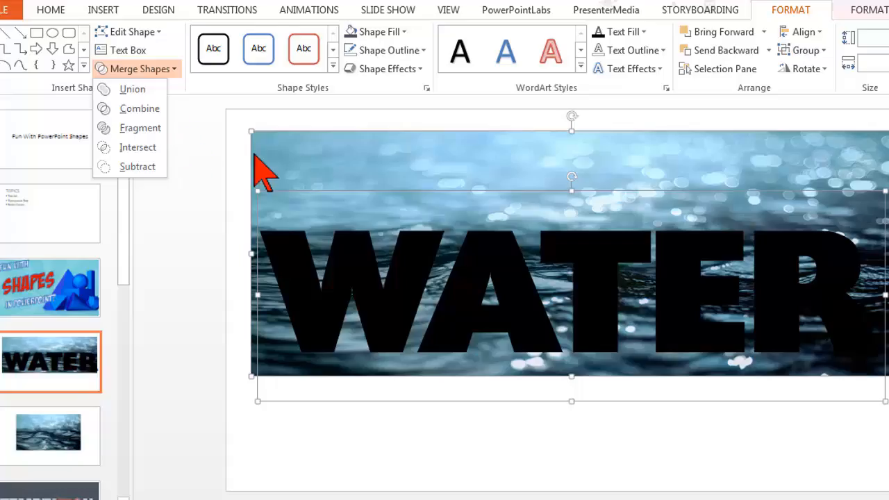
{"action": "mouse_move", "coordinate": [344, 261]}
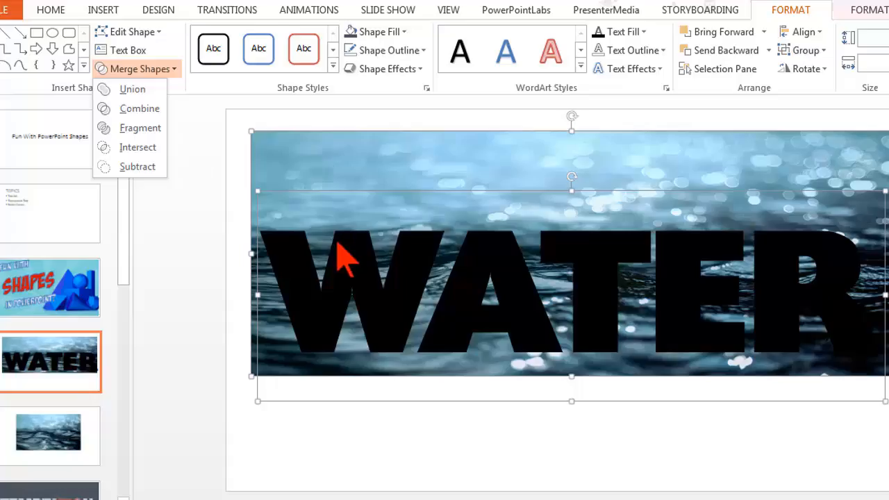
{"action": "mouse_move", "coordinate": [340, 188]}
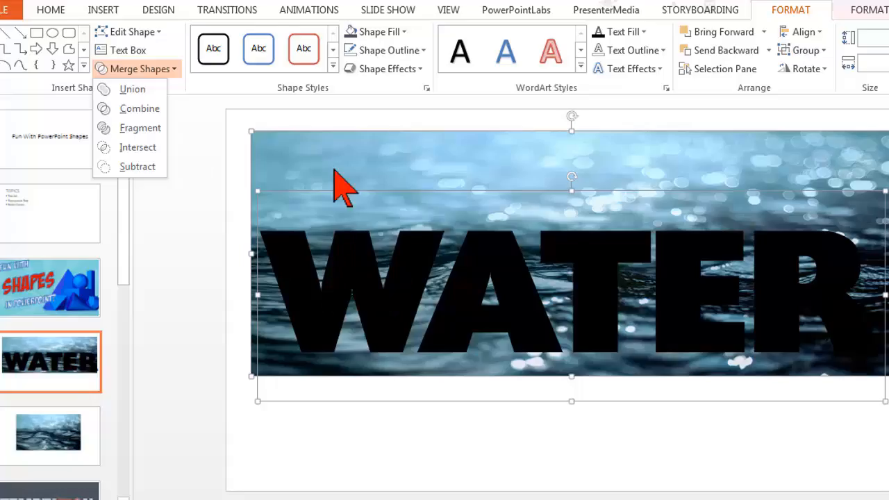
{"action": "mouse_move", "coordinate": [348, 261]}
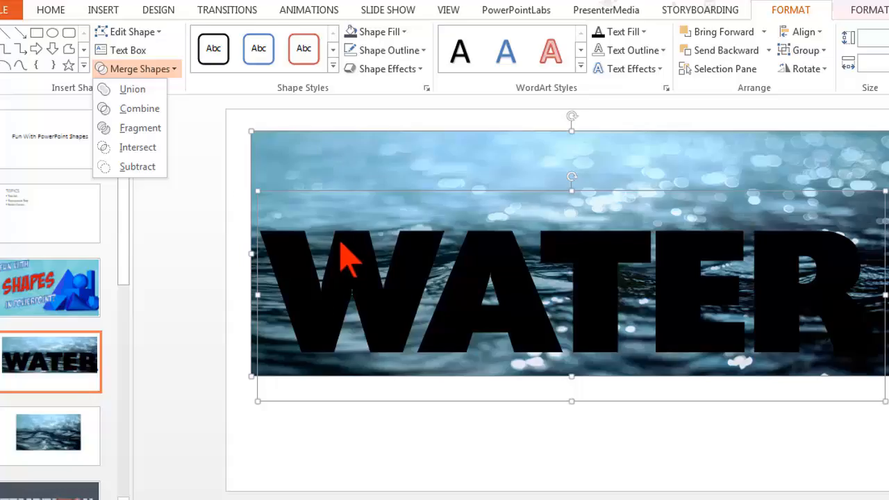
{"action": "mouse_move", "coordinate": [211, 172]}
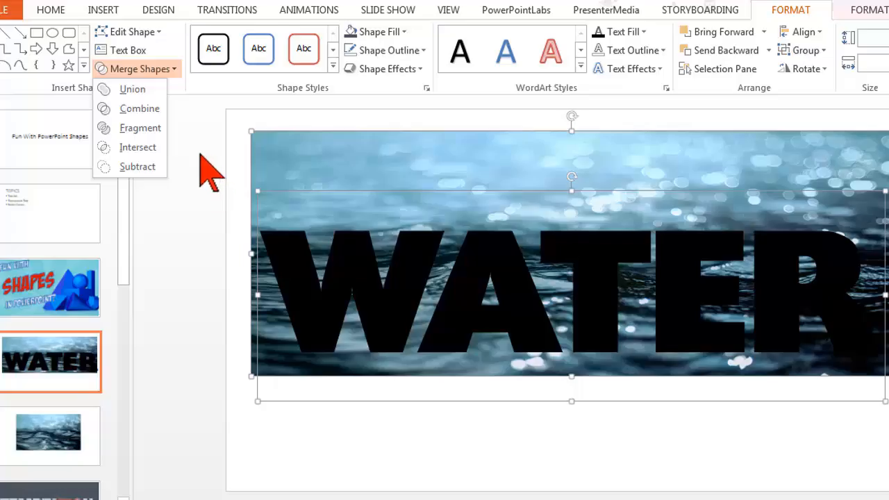
{"action": "mouse_move", "coordinate": [203, 211]}
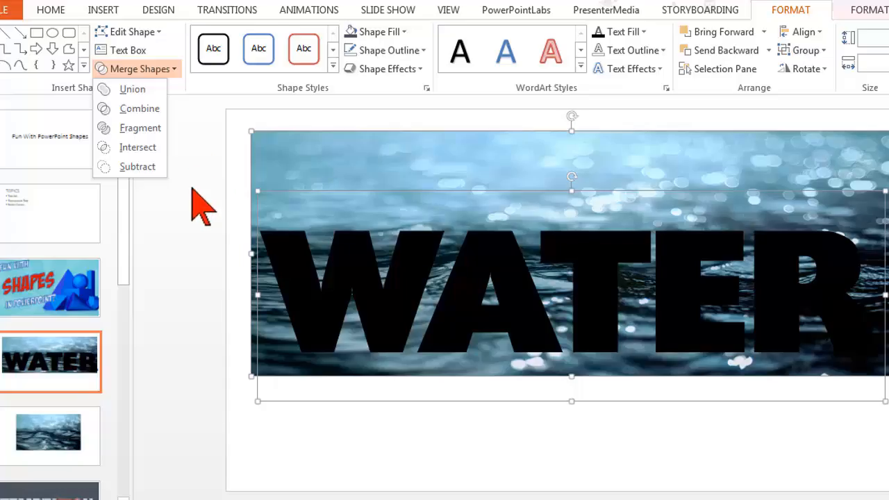
{"action": "mouse_move", "coordinate": [361, 306]}
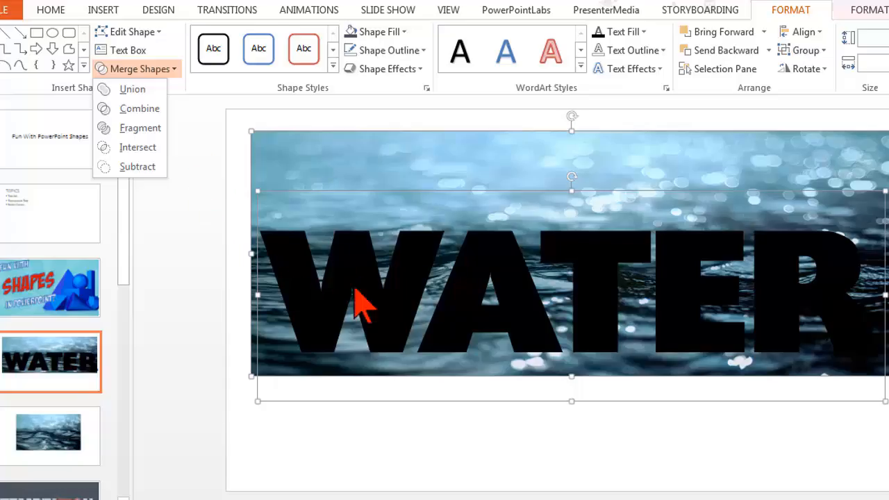
{"action": "mouse_move", "coordinate": [507, 192]}
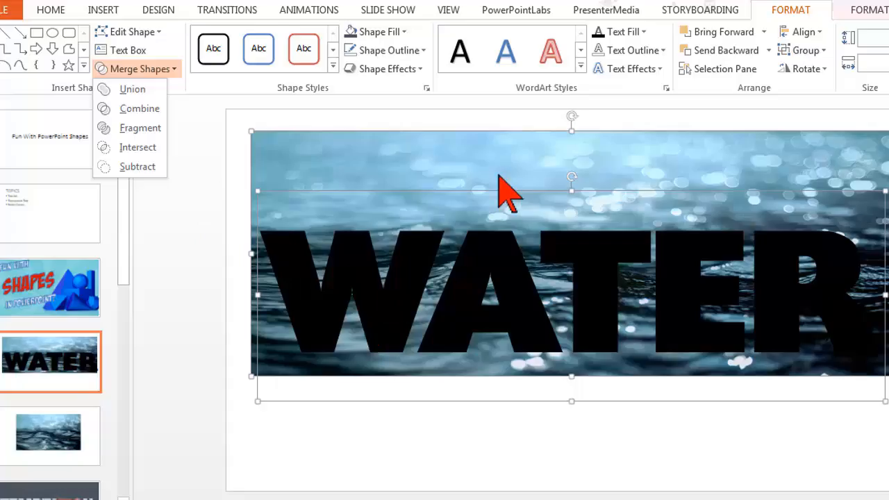
{"action": "mouse_move", "coordinate": [354, 267]}
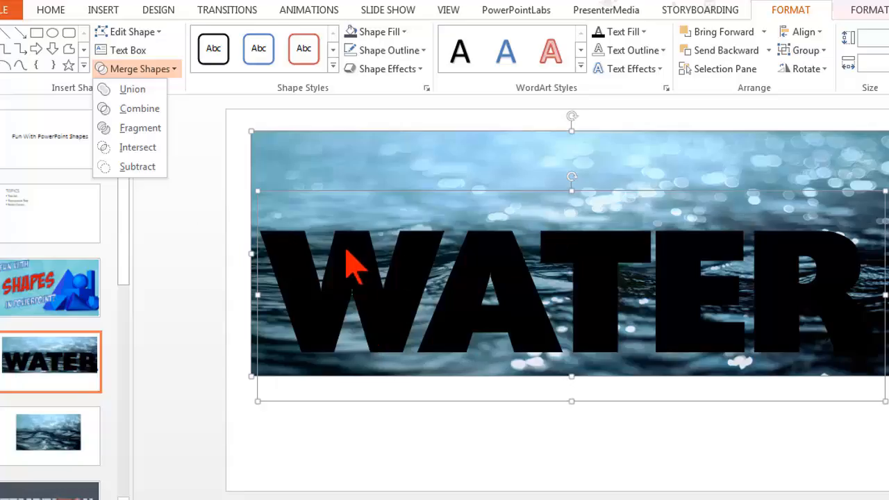
{"action": "mouse_move", "coordinate": [290, 266]}
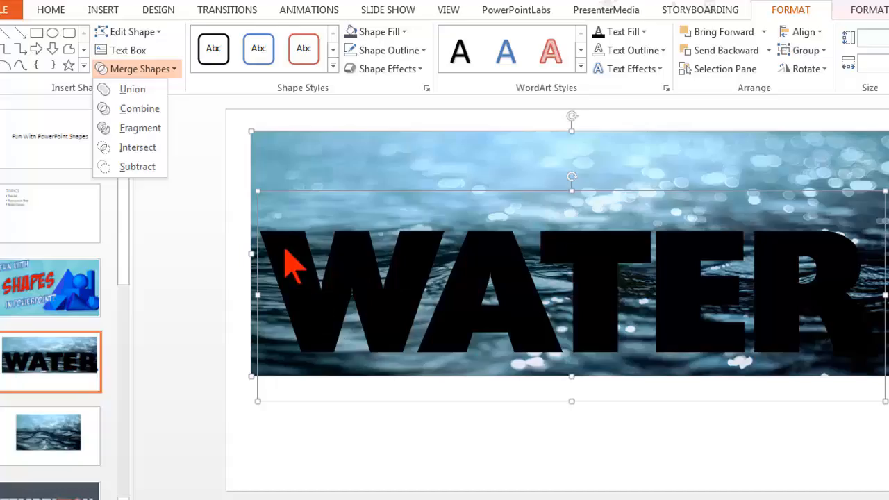
{"action": "mouse_move", "coordinate": [377, 333]}
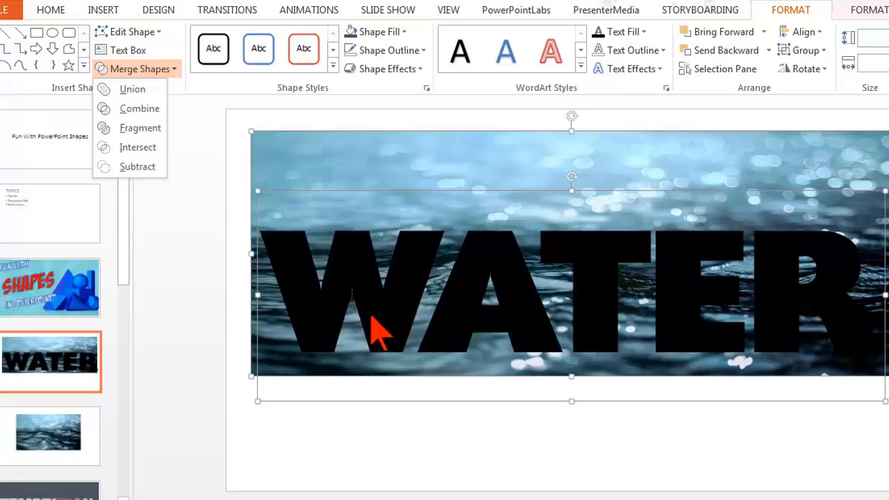
{"action": "mouse_move", "coordinate": [382, 211]}
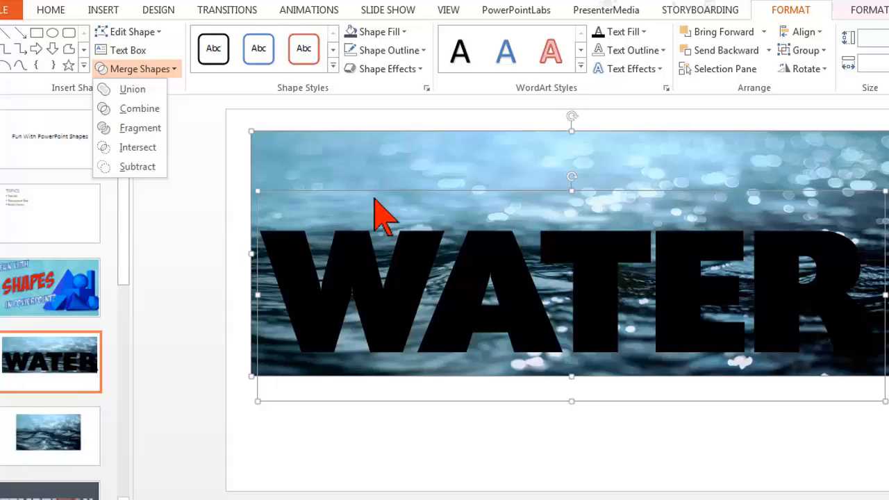
{"action": "mouse_move", "coordinate": [191, 150]}
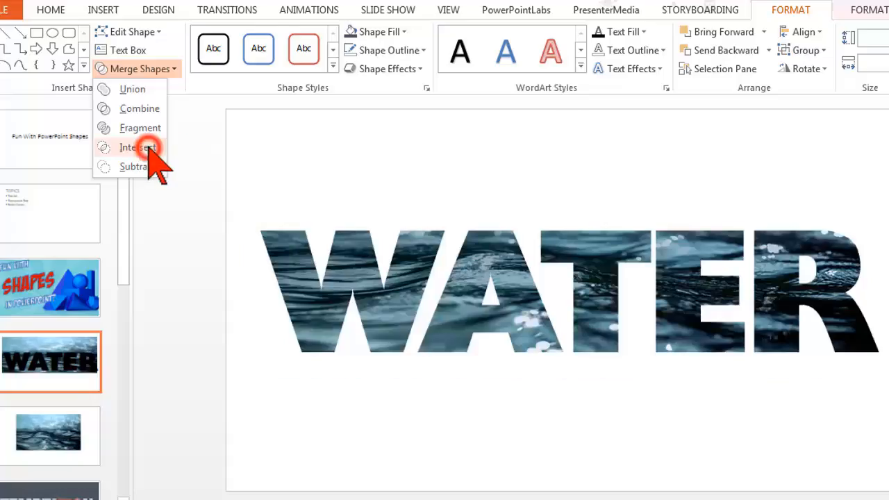
Intersect photo and letters into a water-filled WATER picture and nudge it slightly higher
{"action": "left_click", "coordinate": [136, 147]}
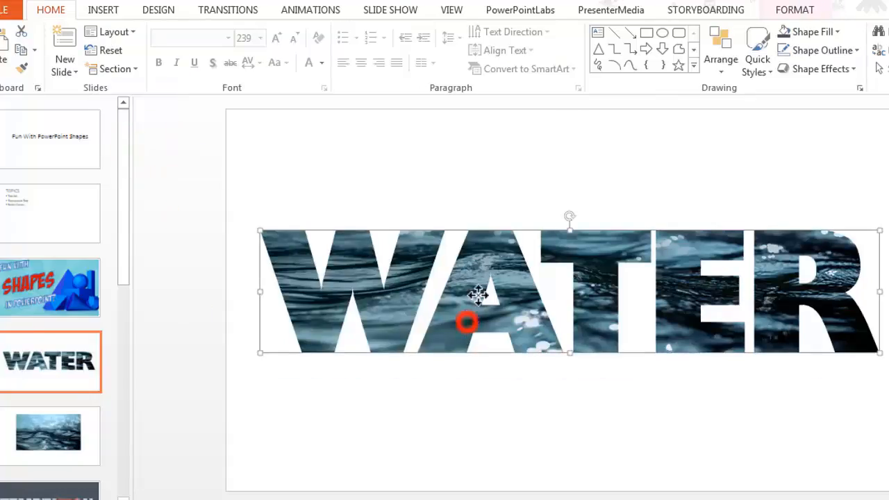
{"action": "left_click_drag", "start_coordinate": [478, 295], "coordinate": [714, 256]}
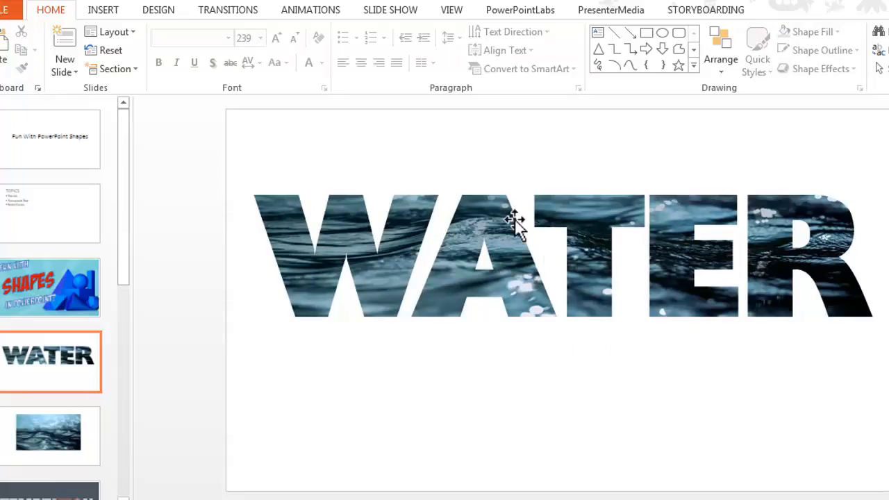
{"action": "mouse_move", "coordinate": [595, 392]}
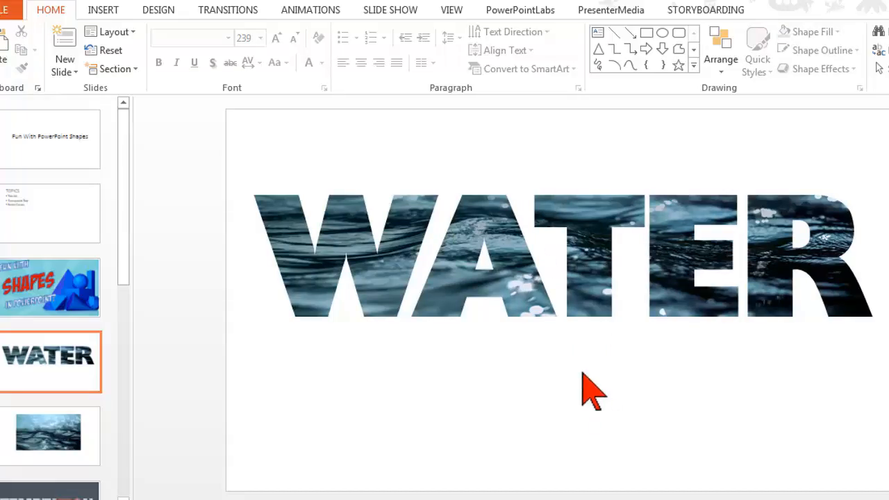
{"action": "mouse_move", "coordinate": [382, 287]}
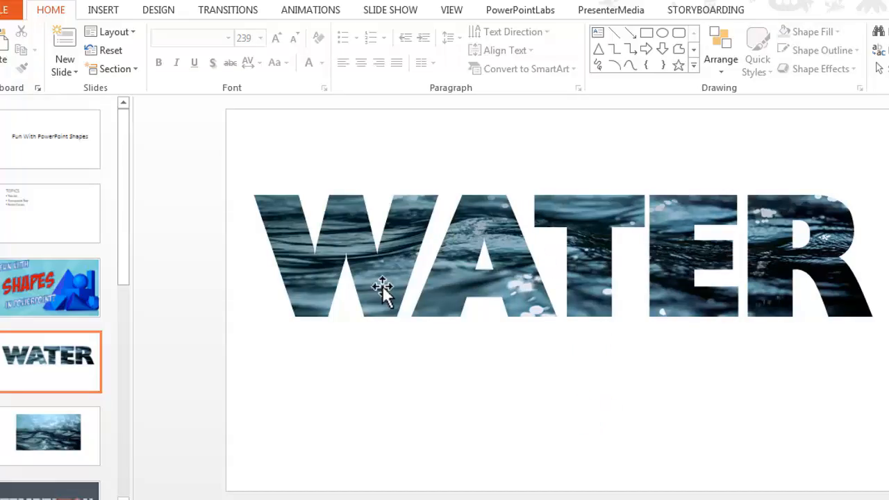
{"action": "left_click", "coordinate": [384, 287]}
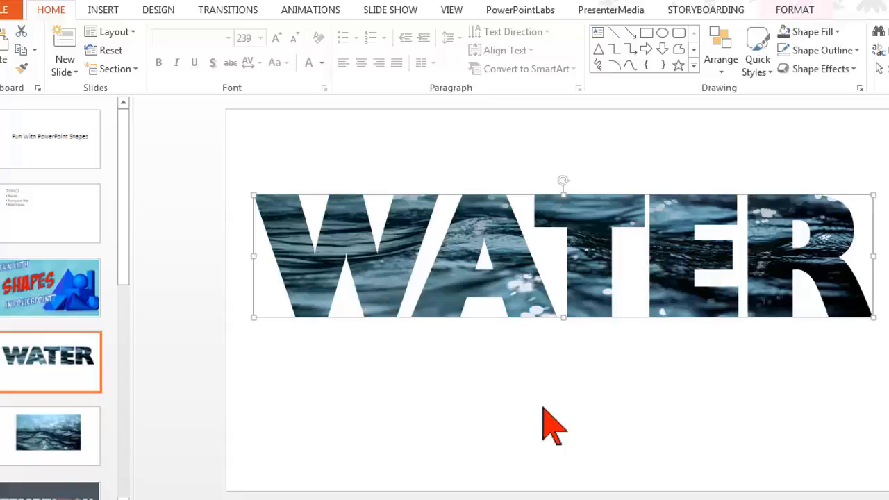
{"action": "mouse_move", "coordinate": [456, 150]}
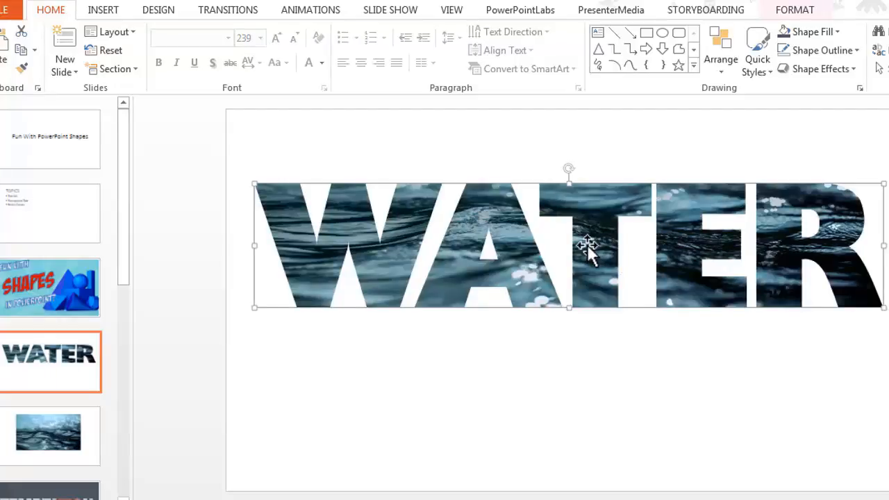
Save the WATER picture as a PNG named water via Save as Picture
{"action": "right_click", "coordinate": [586, 245]}
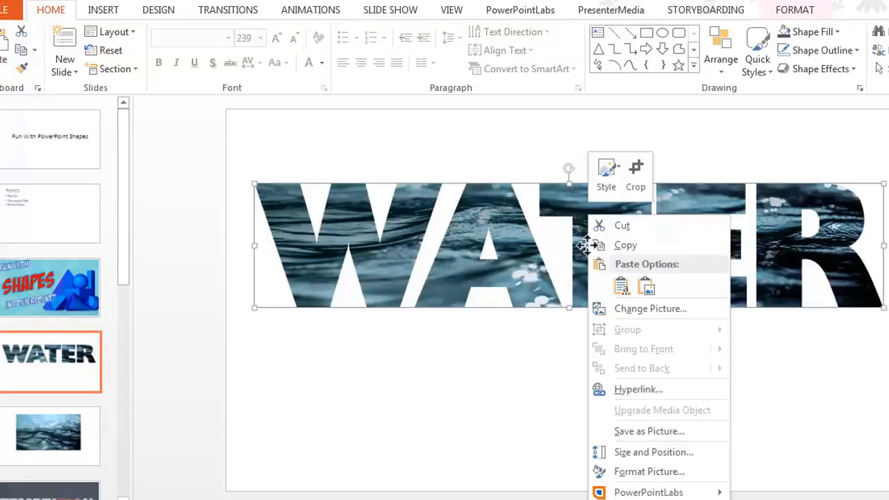
{"action": "mouse_move", "coordinate": [650, 431]}
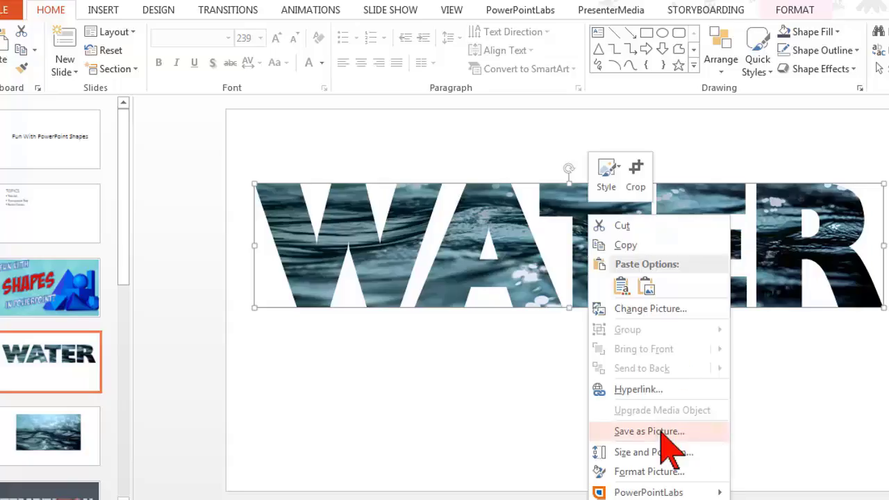
{"action": "left_click", "coordinate": [648, 430]}
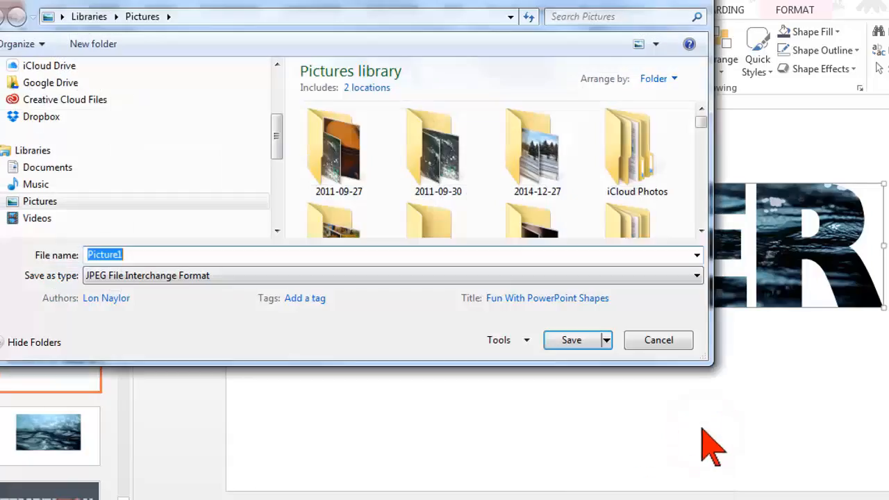
{"action": "left_click", "coordinate": [695, 275]}
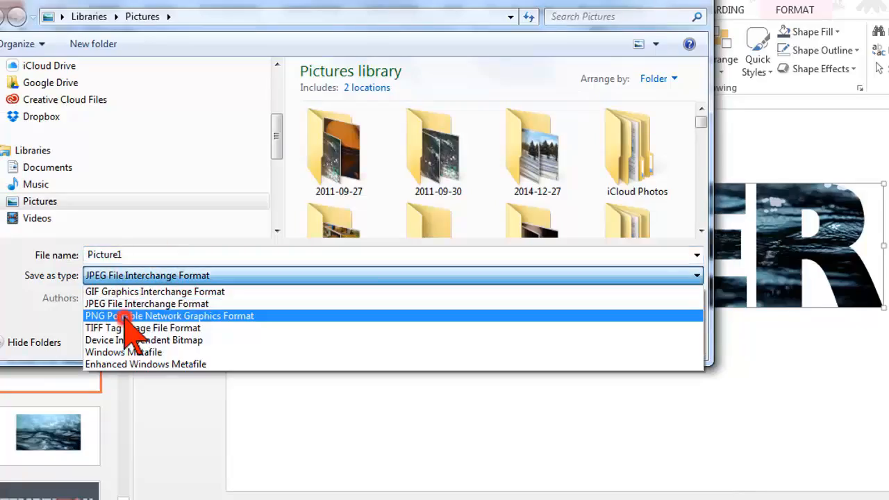
{"action": "left_click", "coordinate": [170, 315]}
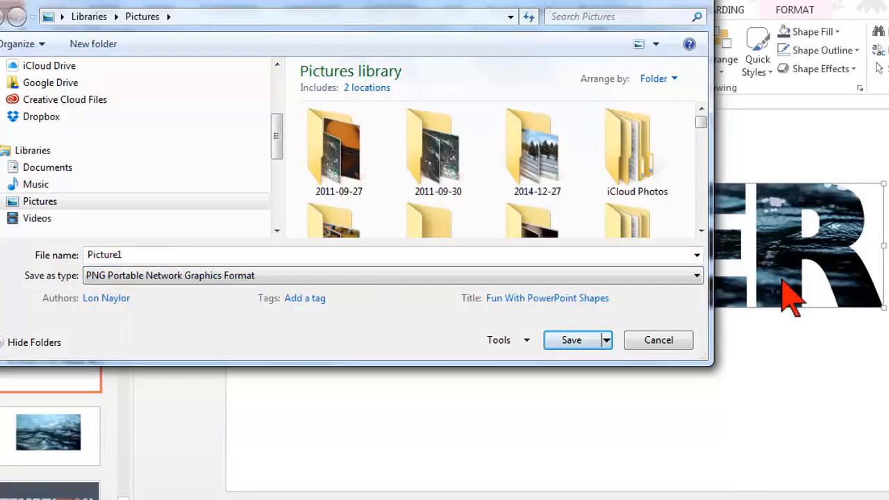
{"action": "mouse_move", "coordinate": [877, 211]}
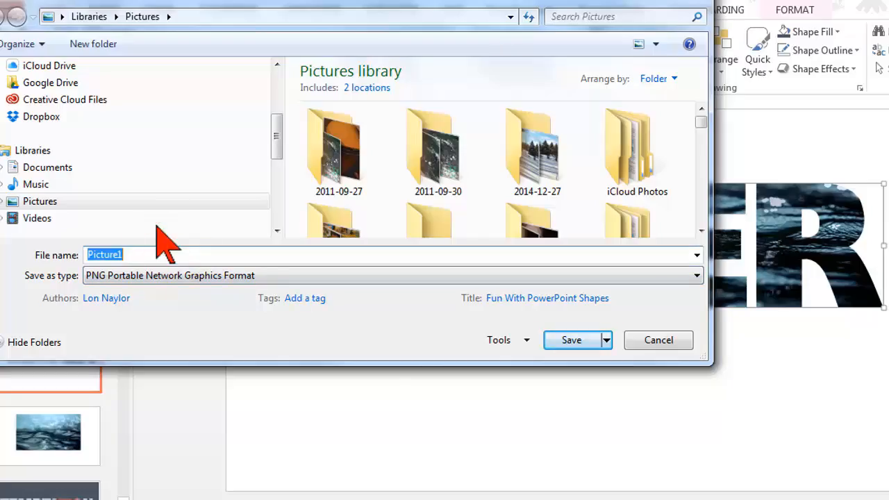
{"action": "type", "text": "water"}
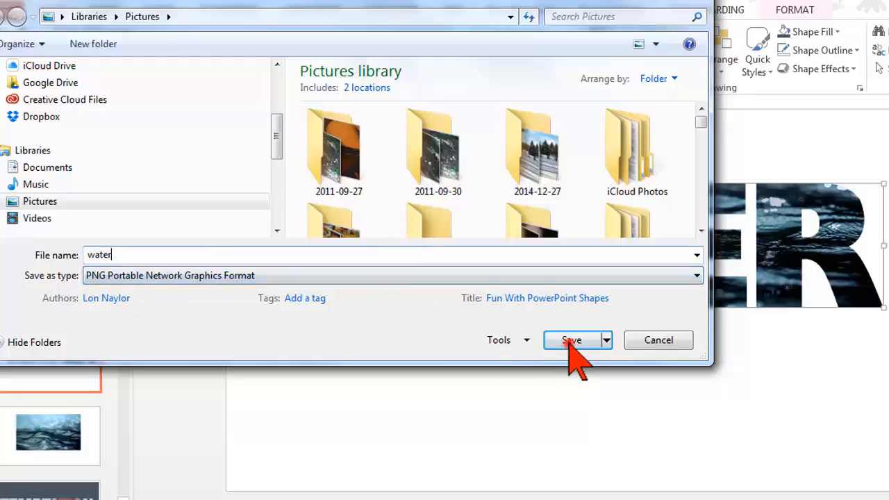
{"action": "left_click", "coordinate": [571, 339]}
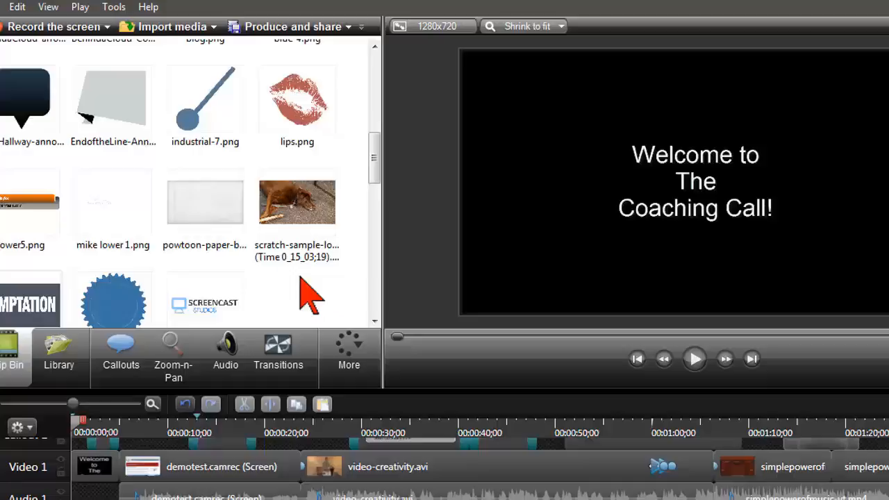
Import water.png into the clip bin, add it to the timeline at the playhead and position WATER over the preview
{"action": "right_click", "coordinate": [308, 292]}
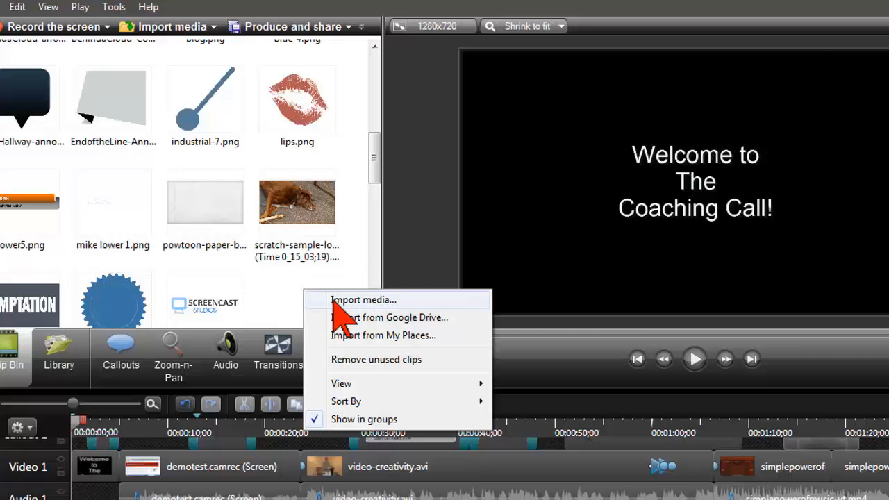
{"action": "left_click", "coordinate": [364, 300]}
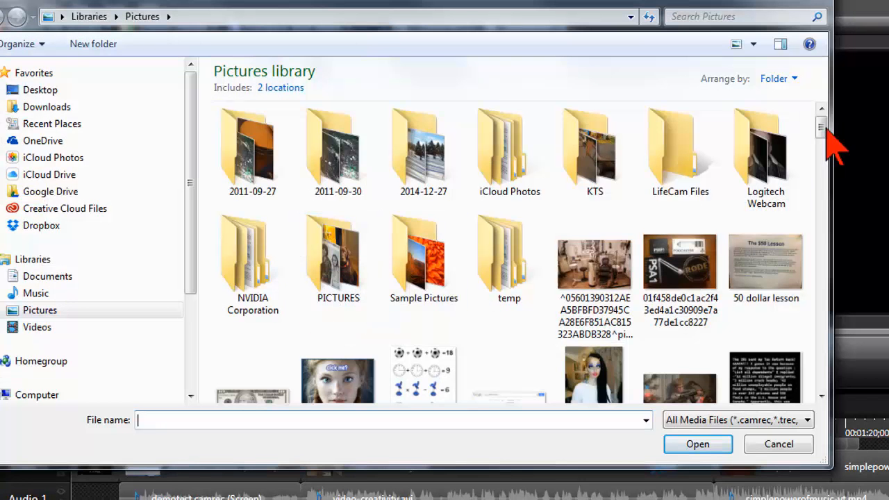
{"action": "scroll", "scroll_direction": "down", "scroll_amount": 3}
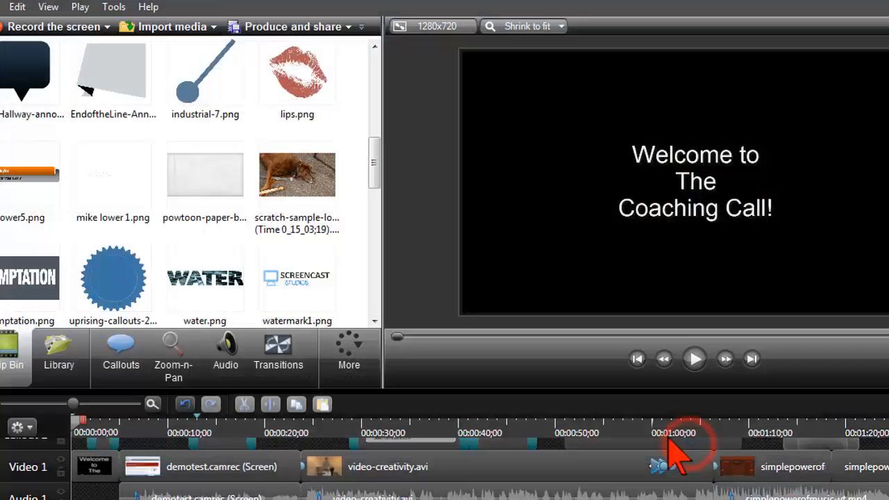
{"action": "left_click", "coordinate": [205, 278]}
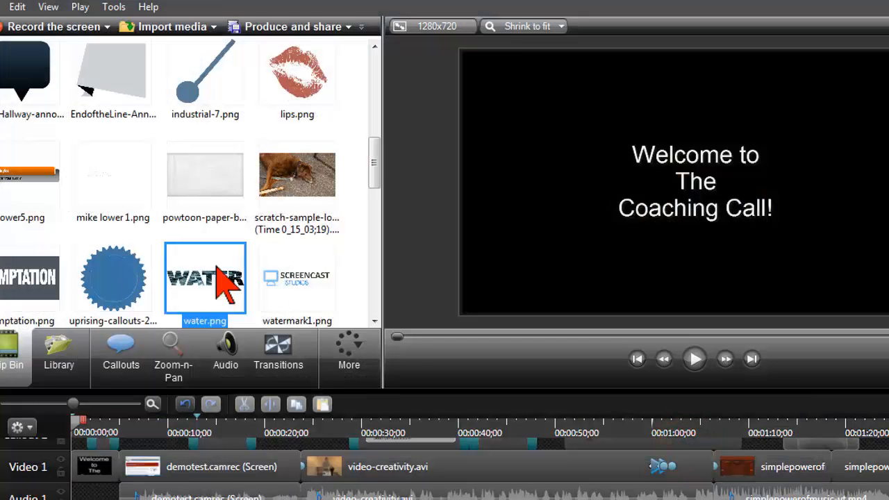
{"action": "right_click", "coordinate": [205, 278]}
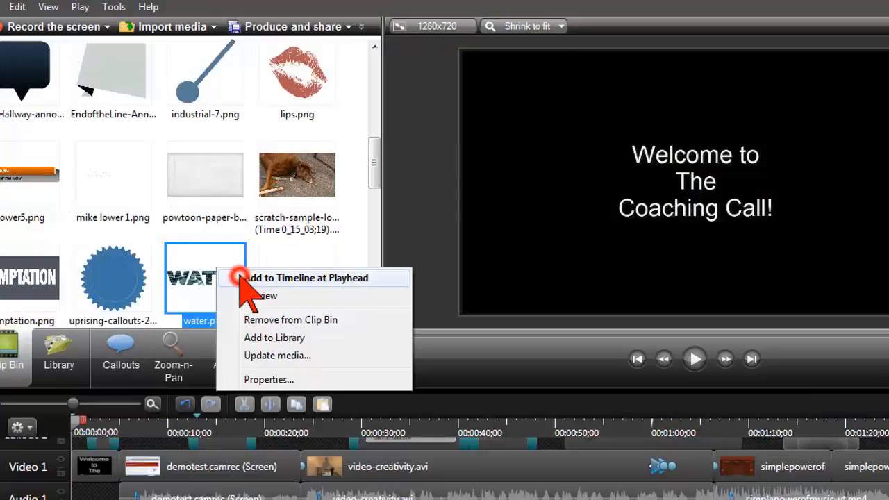
{"action": "left_click", "coordinate": [306, 277]}
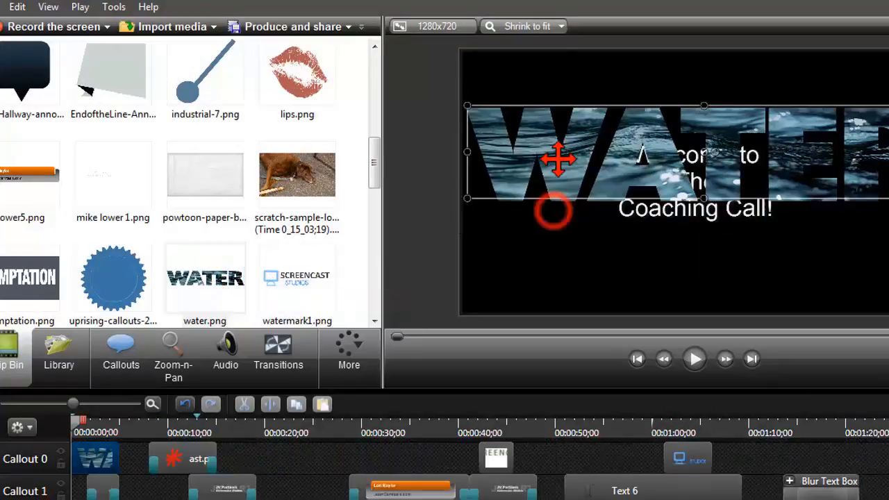
{"action": "left_click_drag", "start_coordinate": [559, 159], "coordinate": [550, 229]}
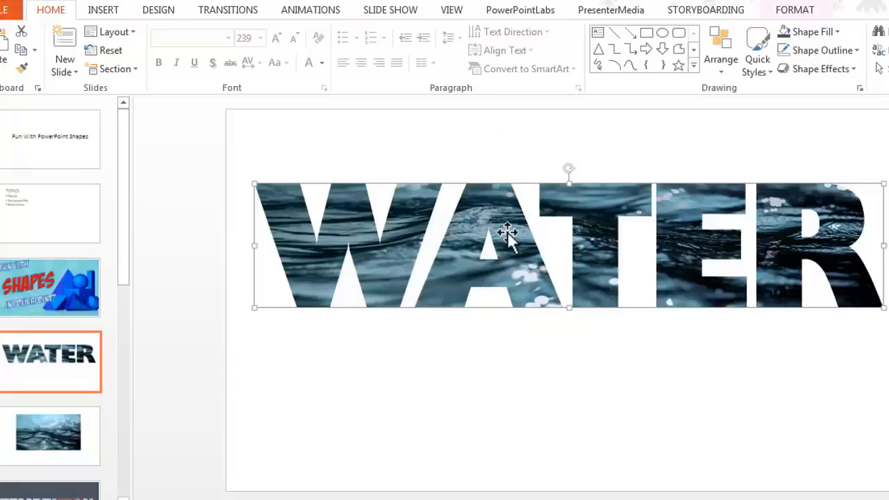
{"action": "mouse_move", "coordinate": [538, 368]}
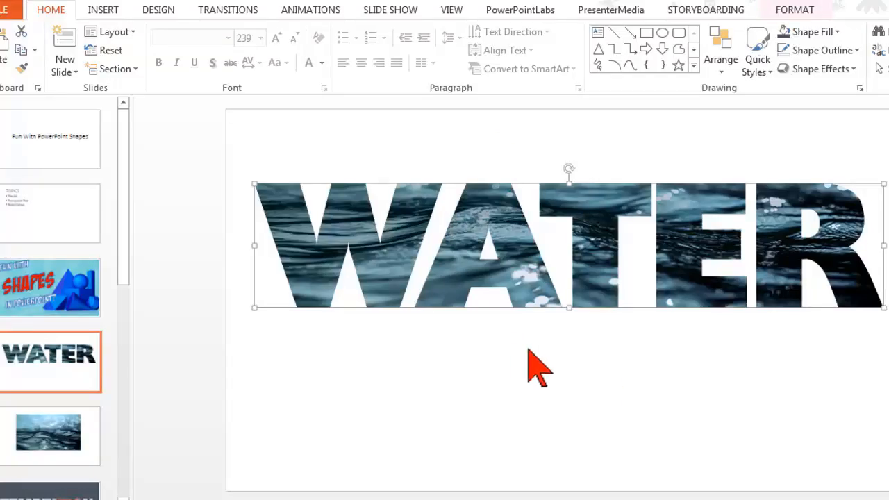
{"action": "mouse_move", "coordinate": [530, 278]}
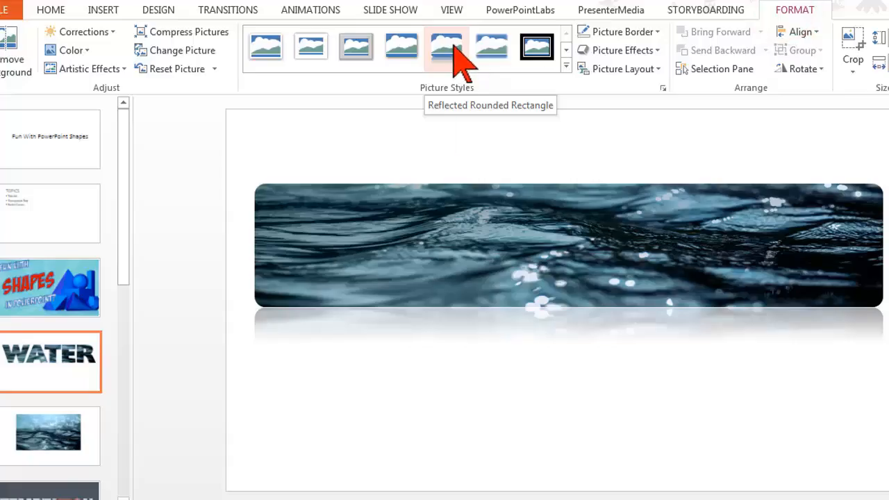
{"action": "left_click", "coordinate": [536, 48]}
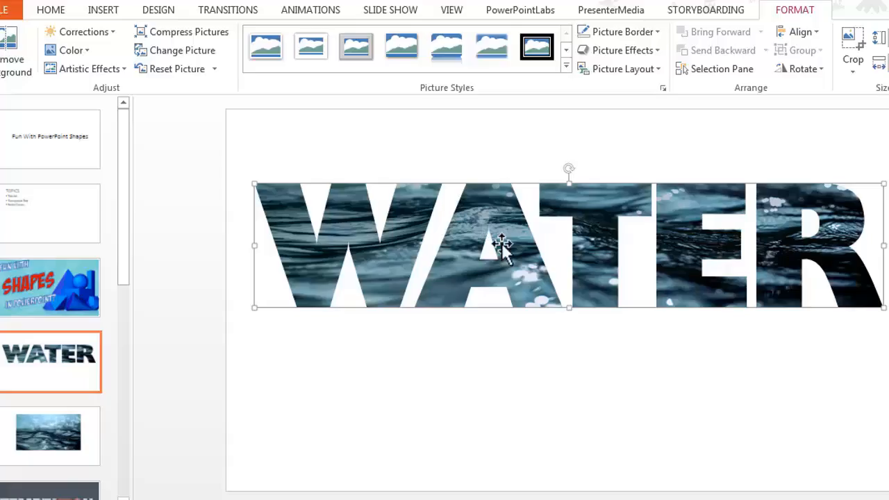
{"action": "left_click", "coordinate": [311, 47]}
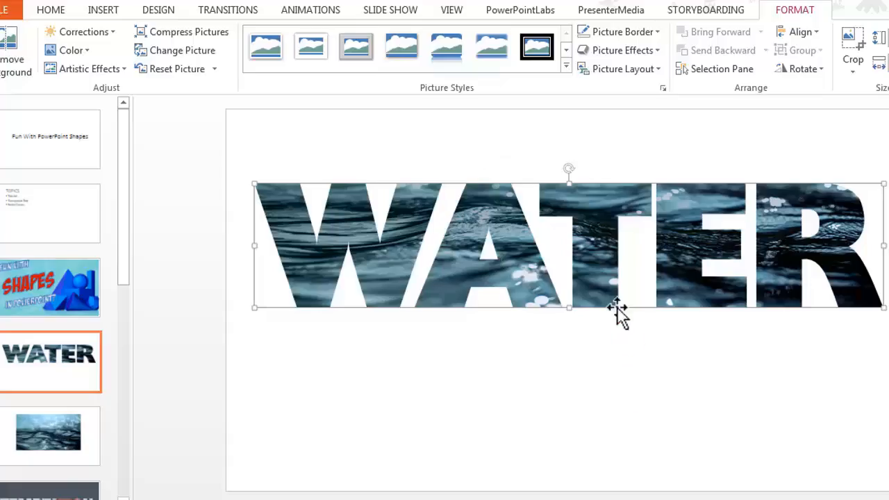
{"action": "mouse_move", "coordinate": [596, 249]}
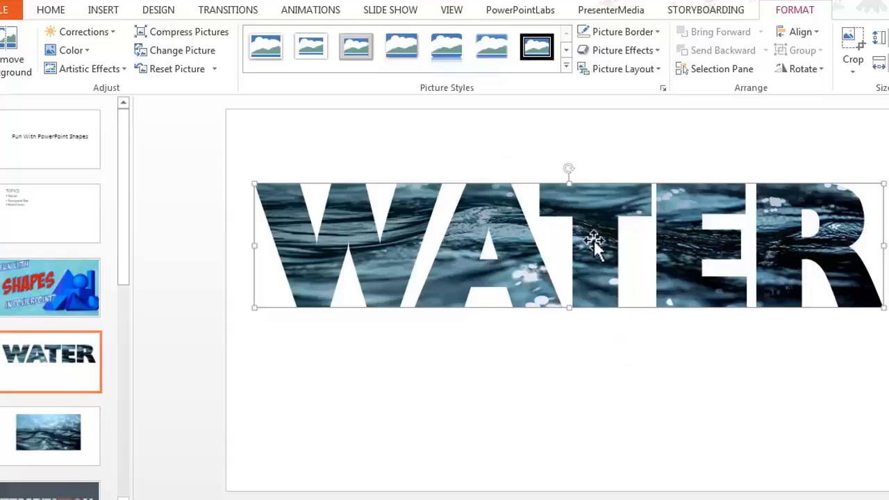
{"action": "mouse_move", "coordinate": [581, 400]}
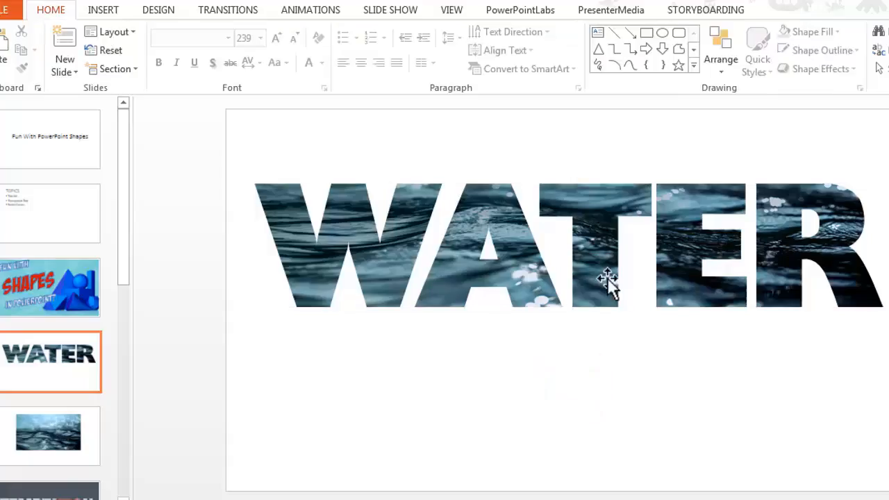
{"action": "mouse_move", "coordinate": [535, 278]}
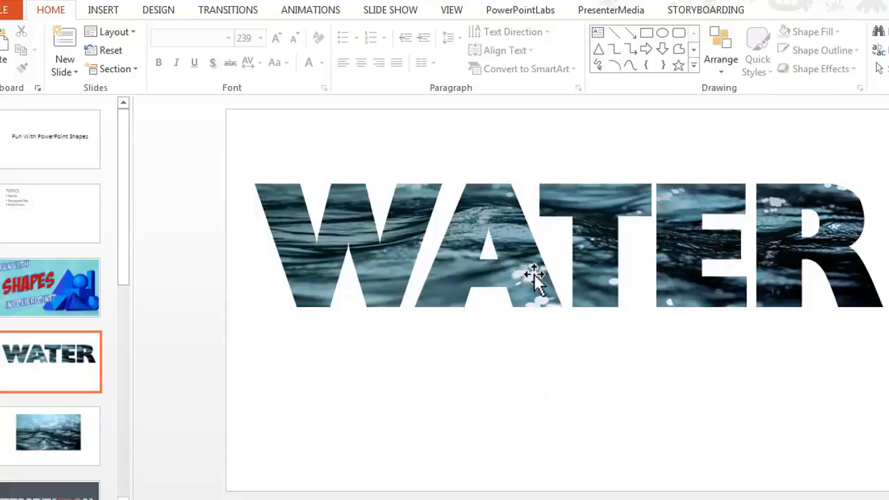